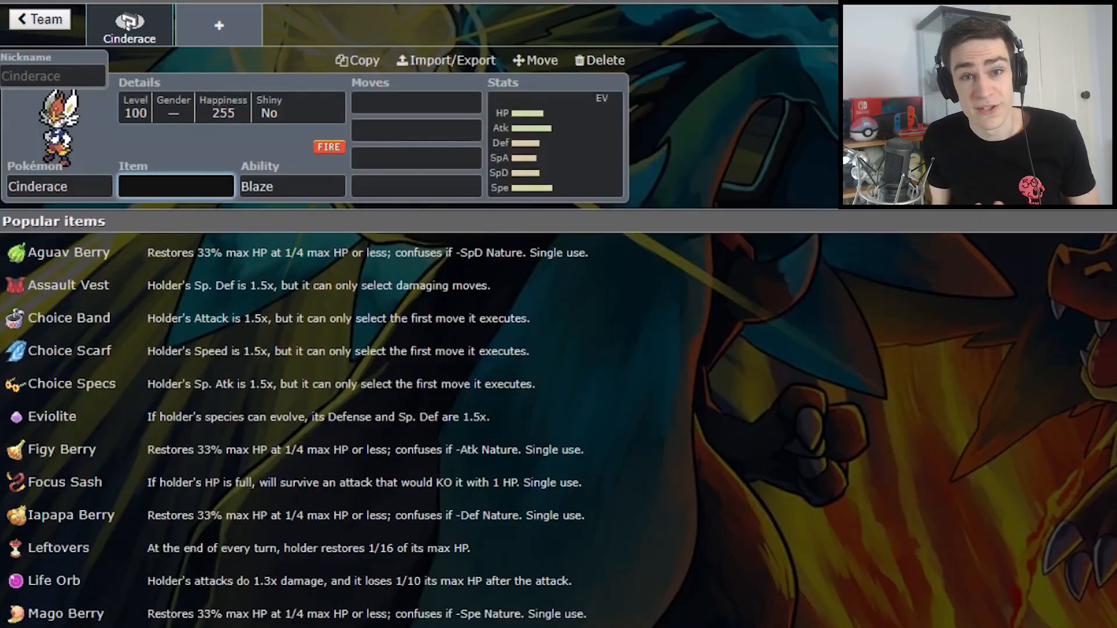
Nickname Cinderace 'Bugs'
click(53, 77)
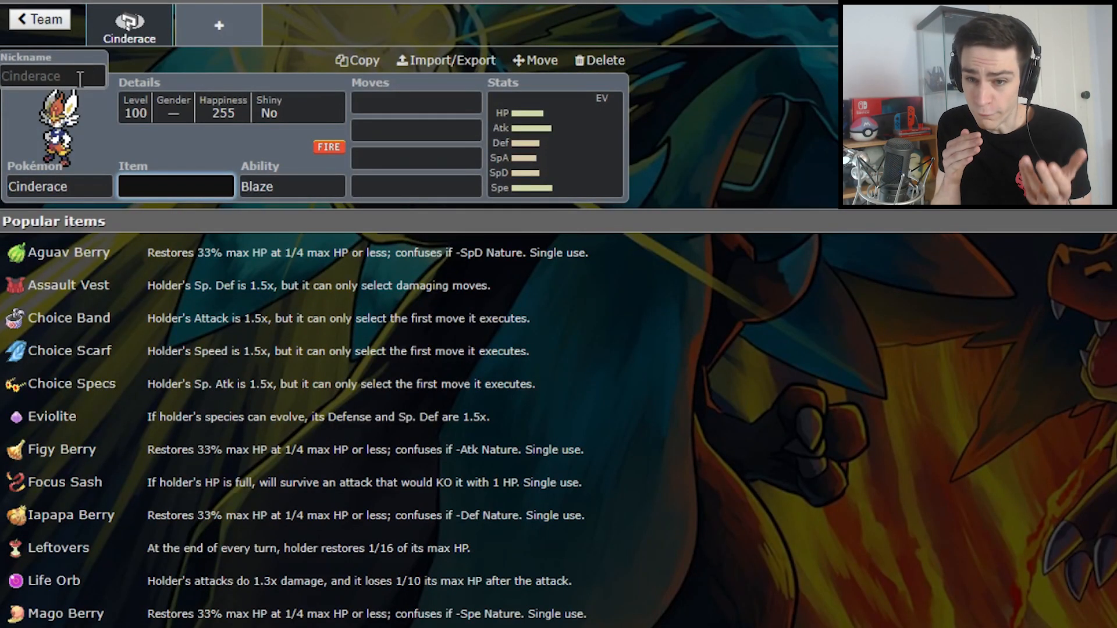
text(Bugs)
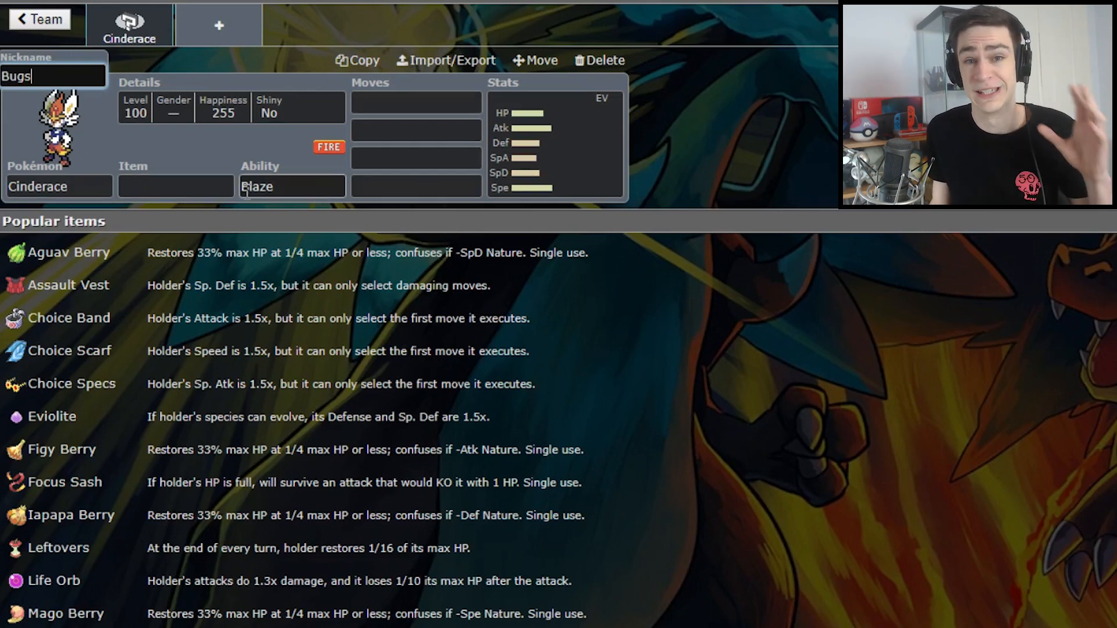
Set Cinderace's ability to Libero and give it a Life Orb
click(292, 186)
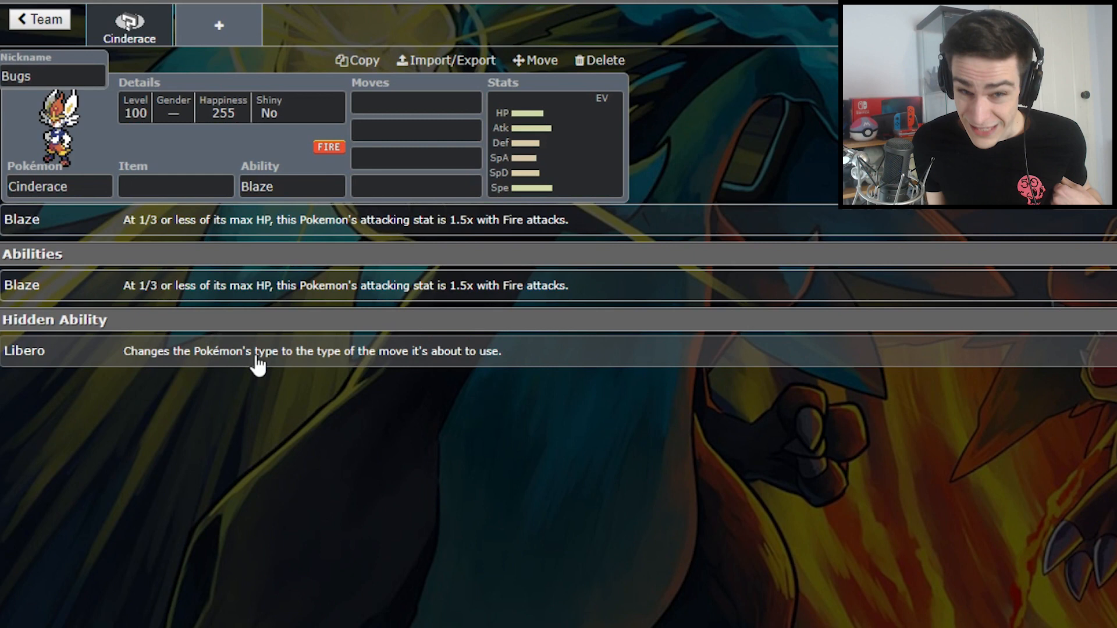
click(175, 186)
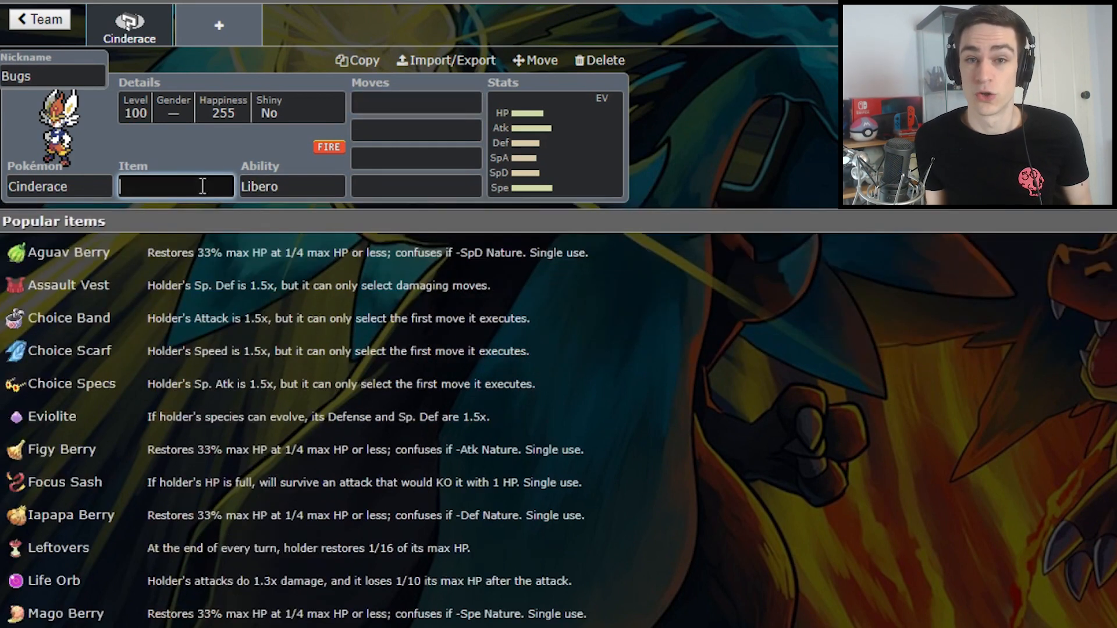
text(Life orbn)
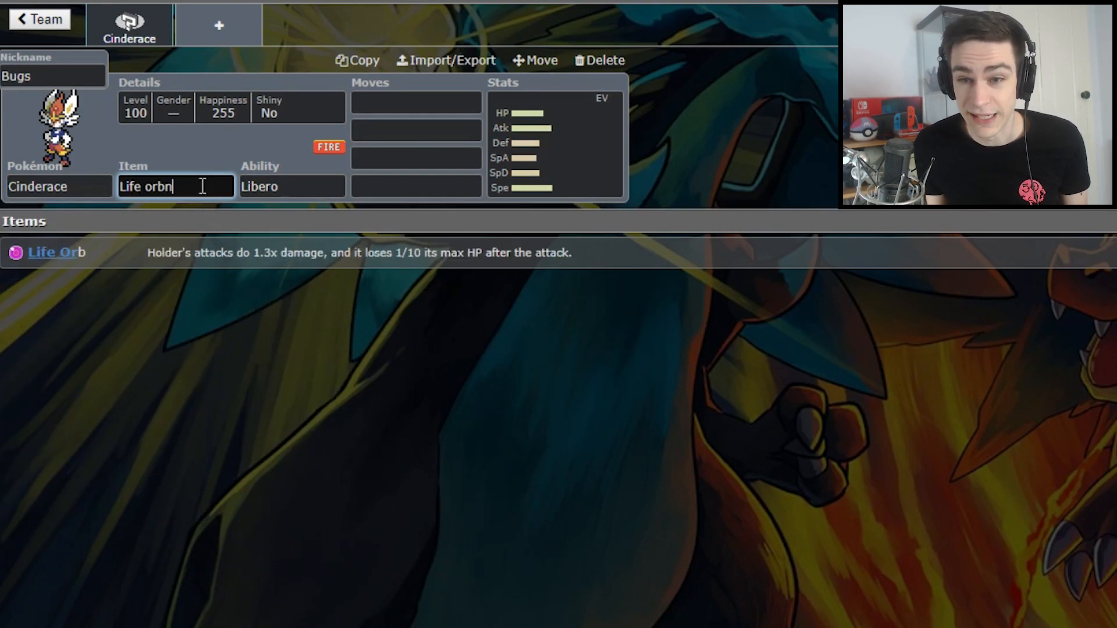
click(291, 186)
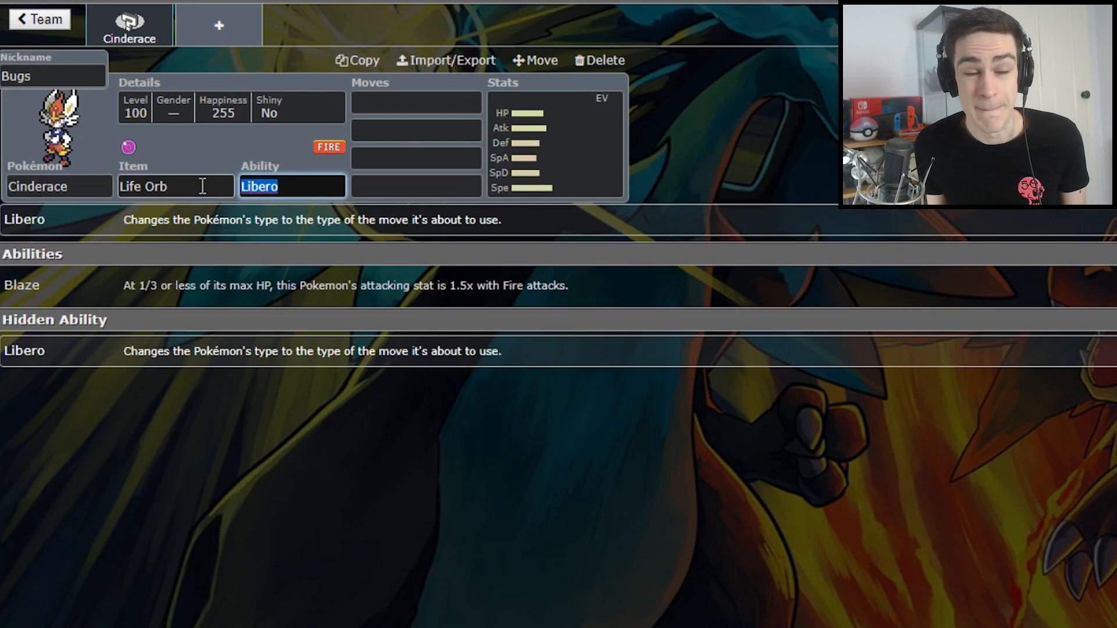
mouse_move(598, 235)
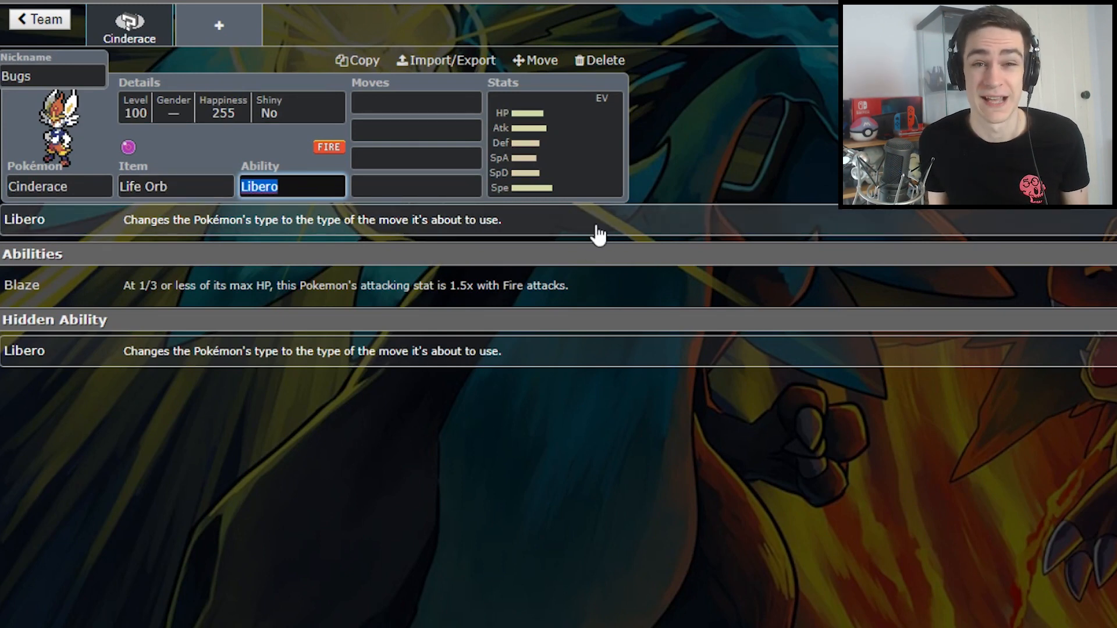
Bring up Cinderace's EV and IV spread editor
click(416, 102)
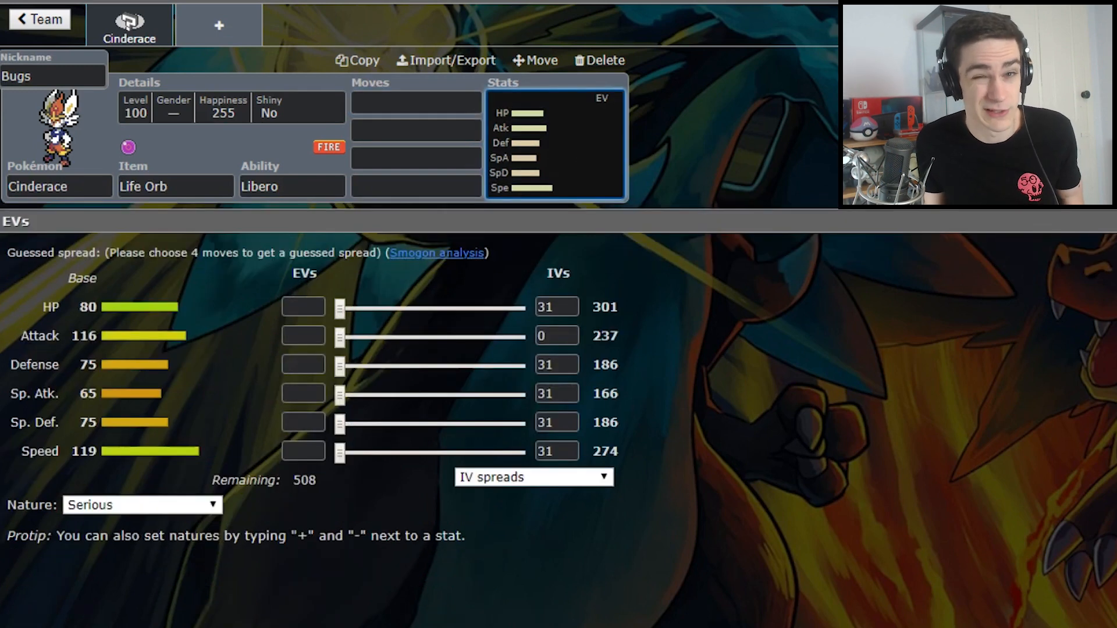
mouse_move(365, 59)
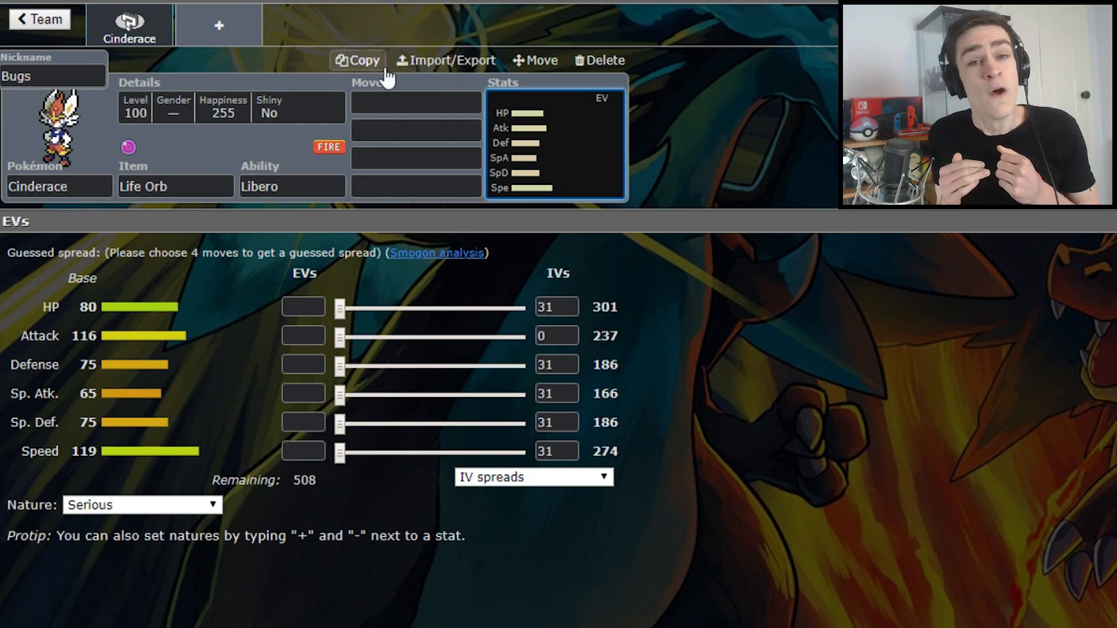
Fill Cinderace's first three moves with Pyro Ball, Sucker Punch and U-turn
text(pyro)
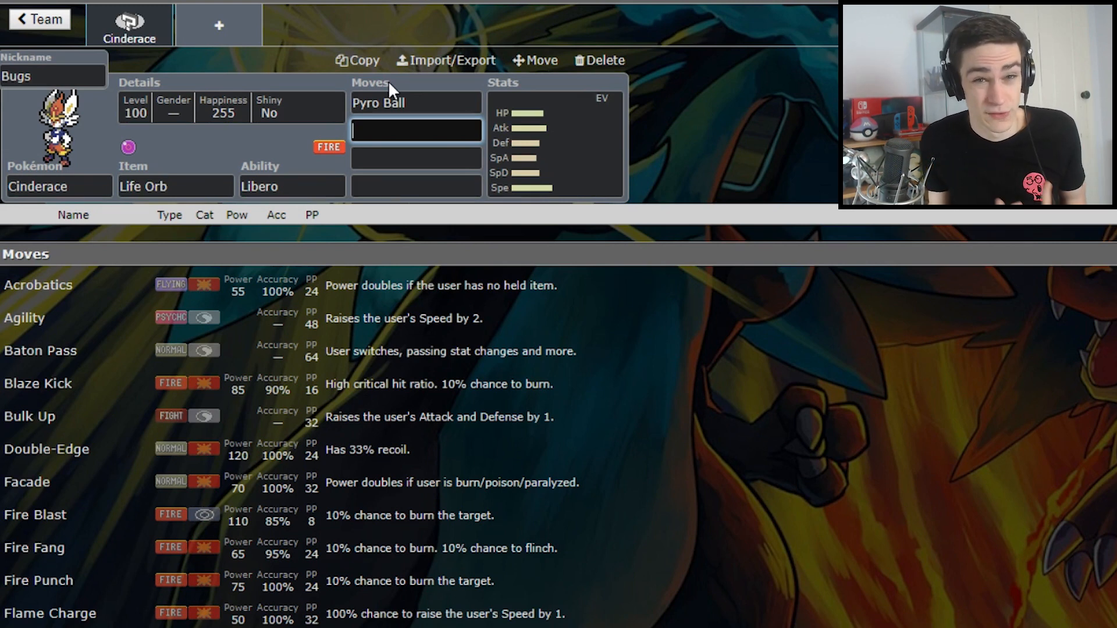
text(Sucker Punch)
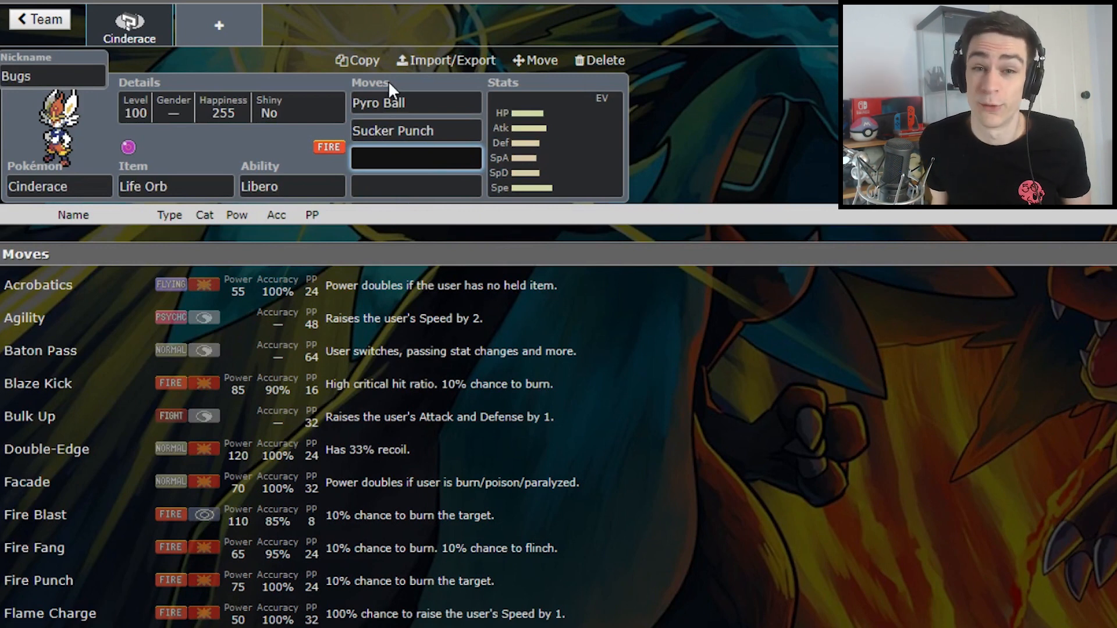
text(u)
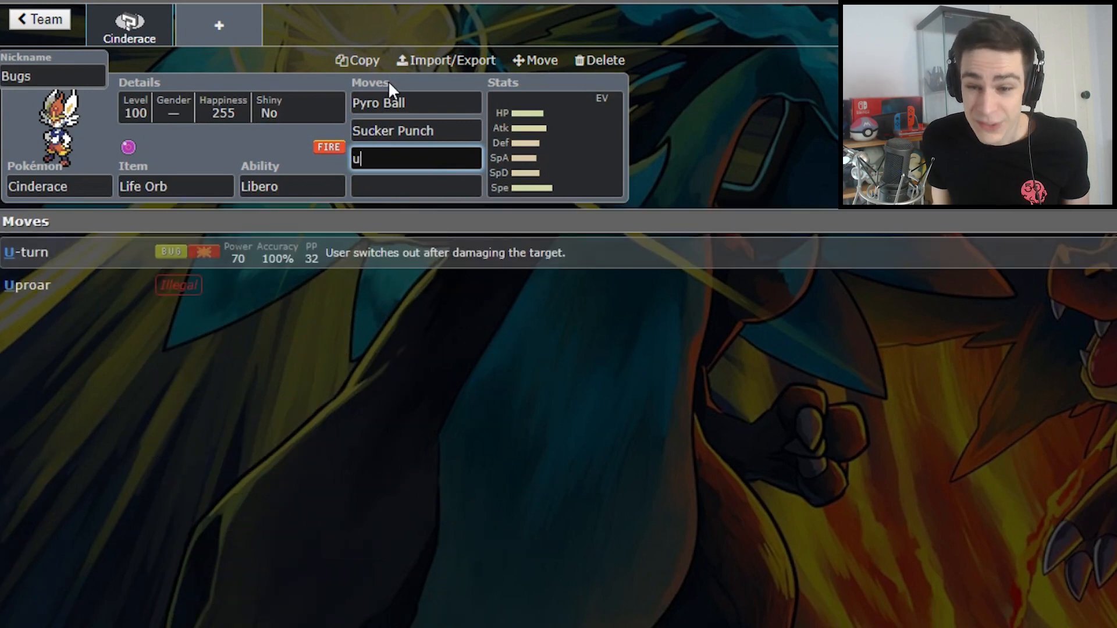
click(416, 159)
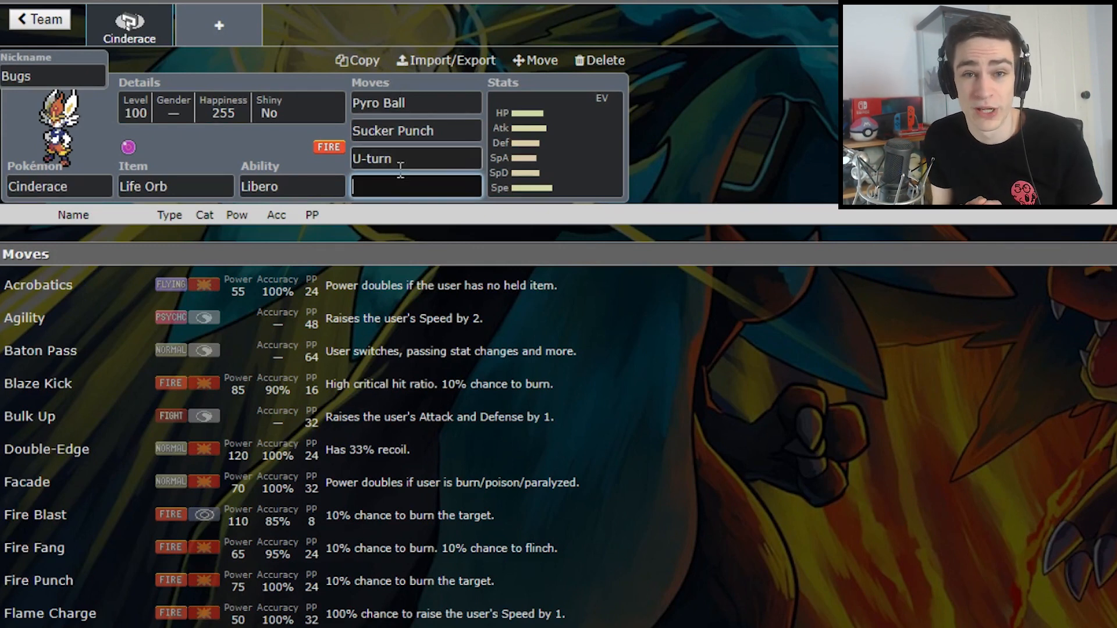
Add Zen Headbutt as Cinderace's fourth move
text(zr)
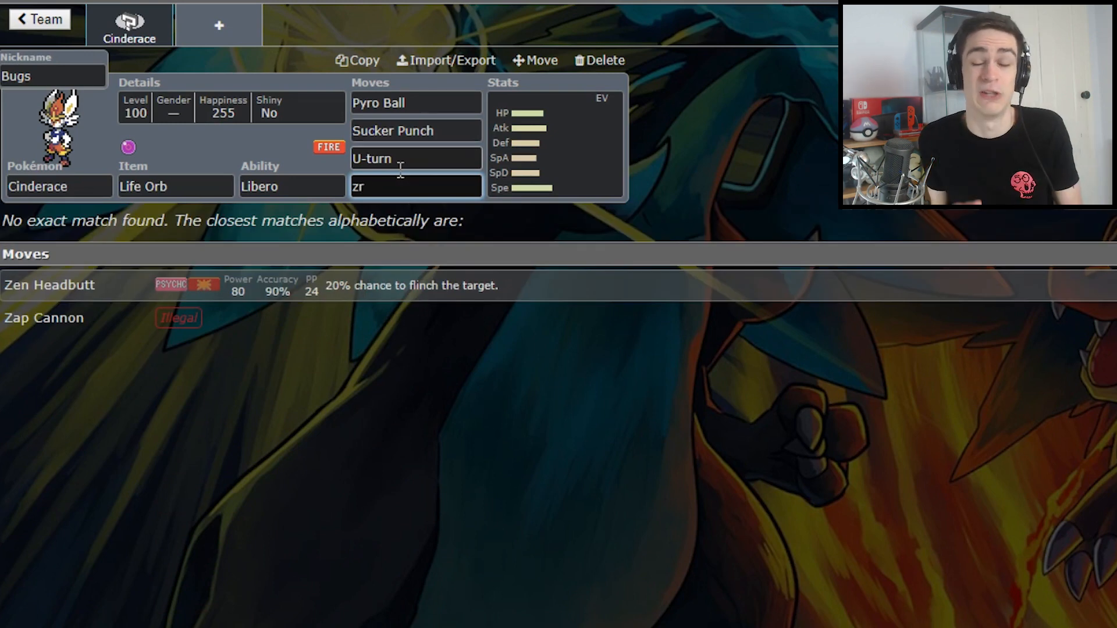
click(48, 284)
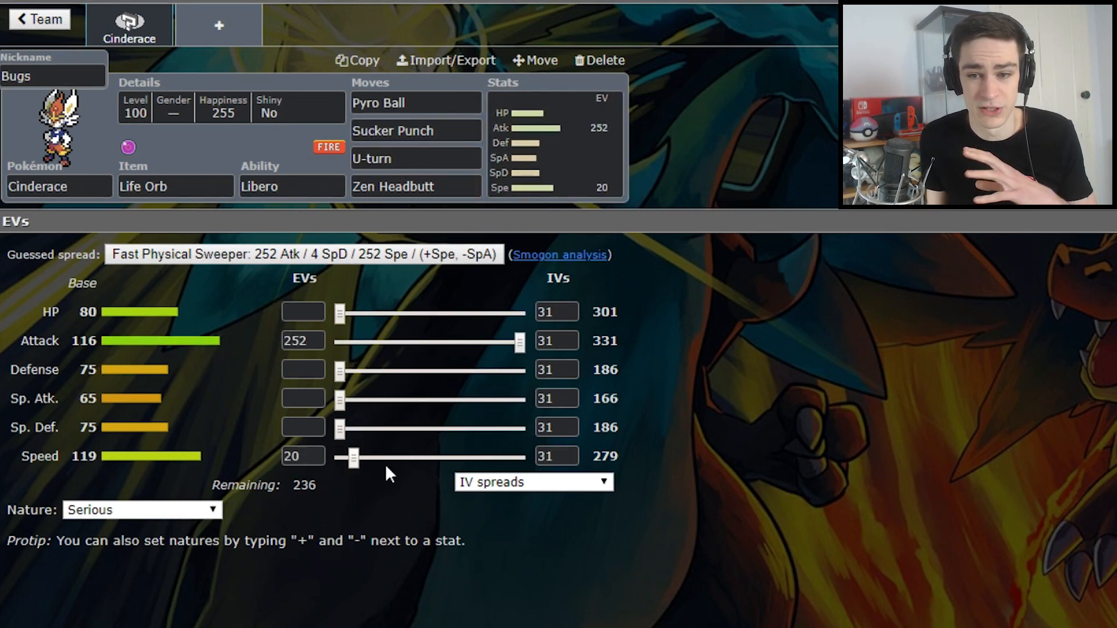
Max Cinderace's Speed EVs at 252 and fine-tune its Sp. Def EVs
drag(351, 458, 518, 457)
text(-)
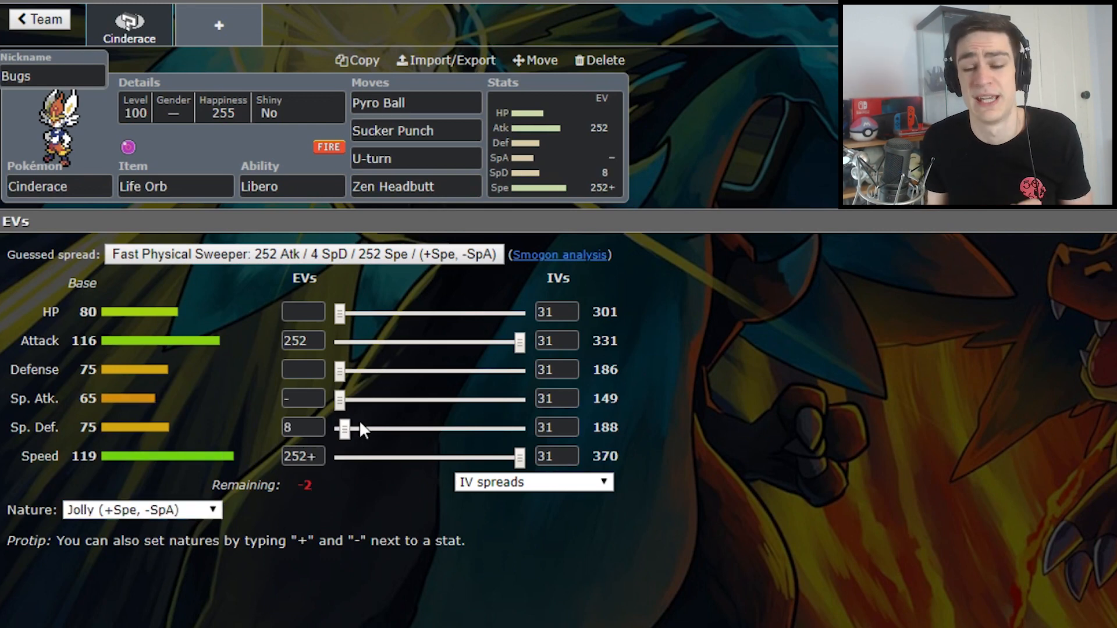
drag(344, 427, 341, 427)
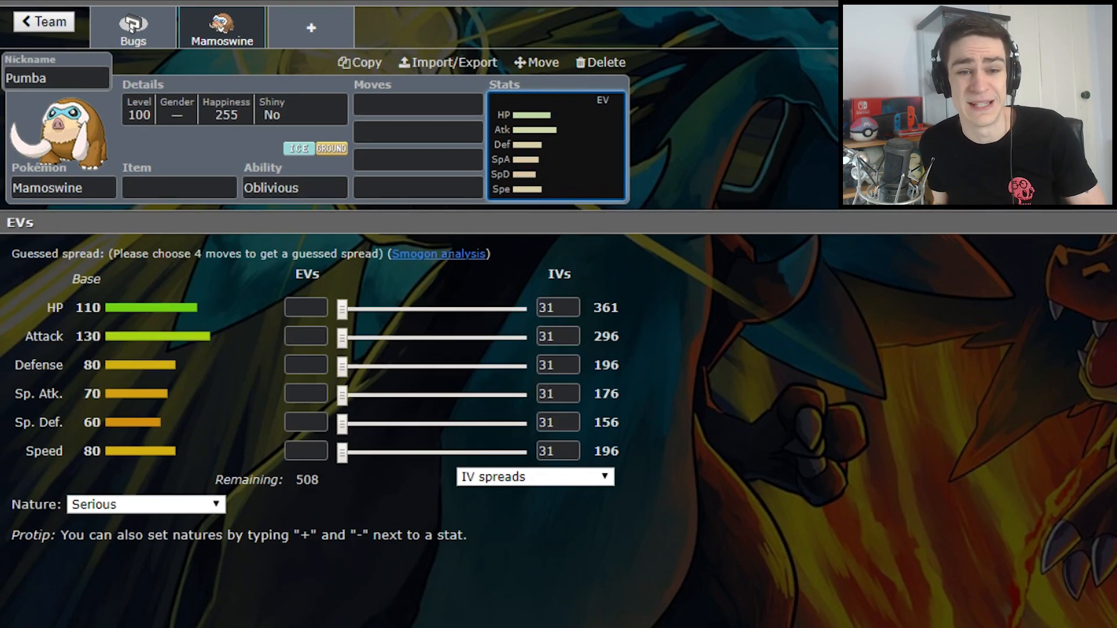
Max Mamoswine's Attack EVs and give it Stealth Rock, Ice Shard and Icicle Crash
drag(341, 337, 391, 337)
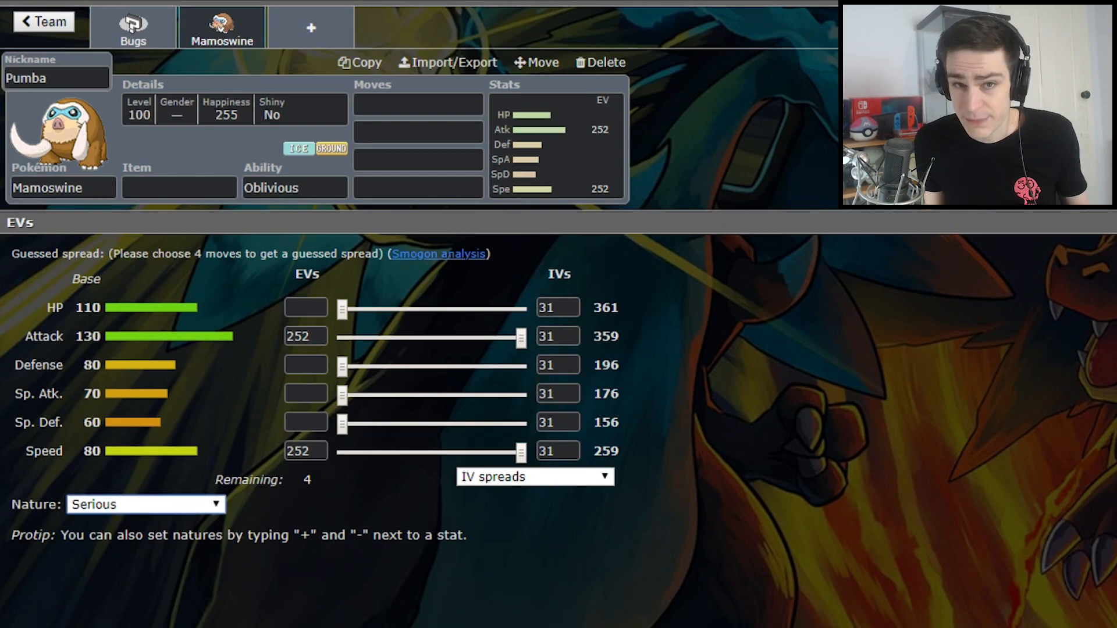
click(417, 105)
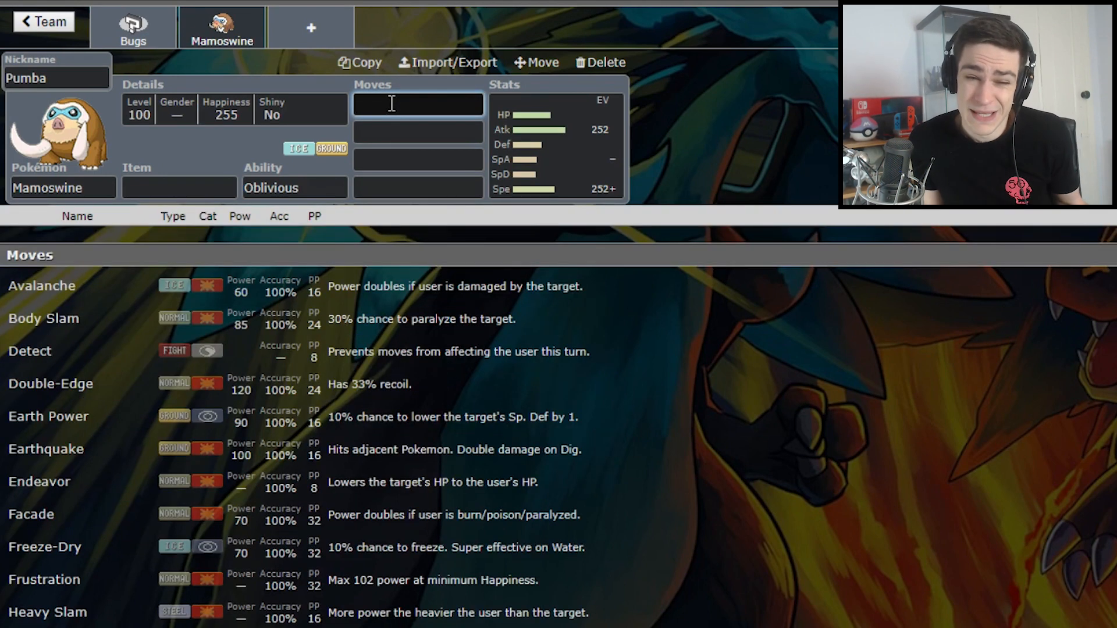
text(stealth Rock)
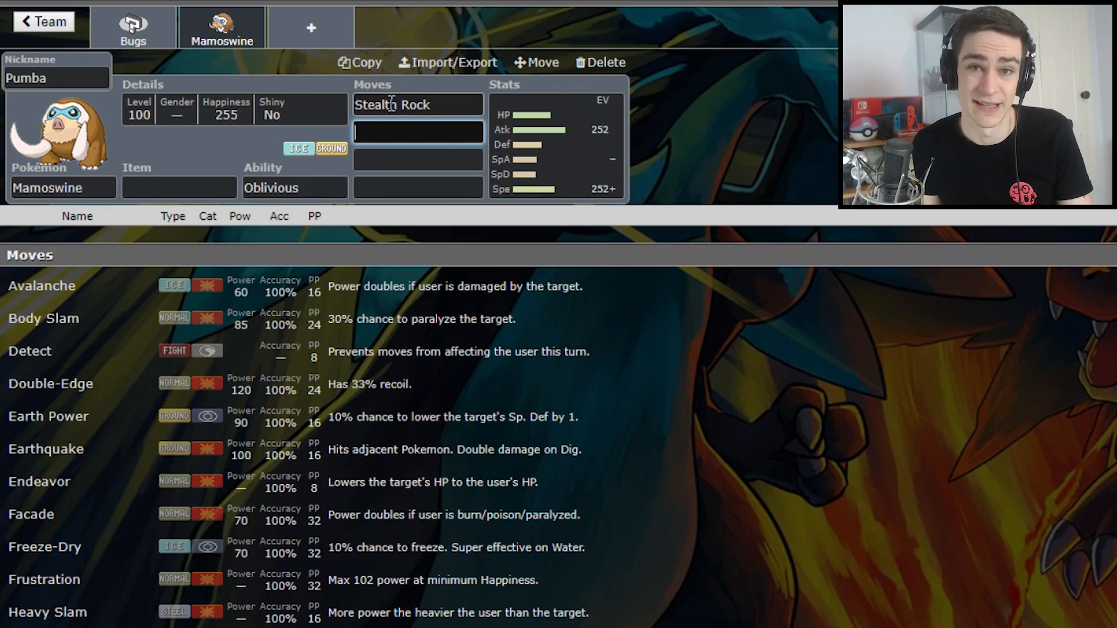
text(ice)
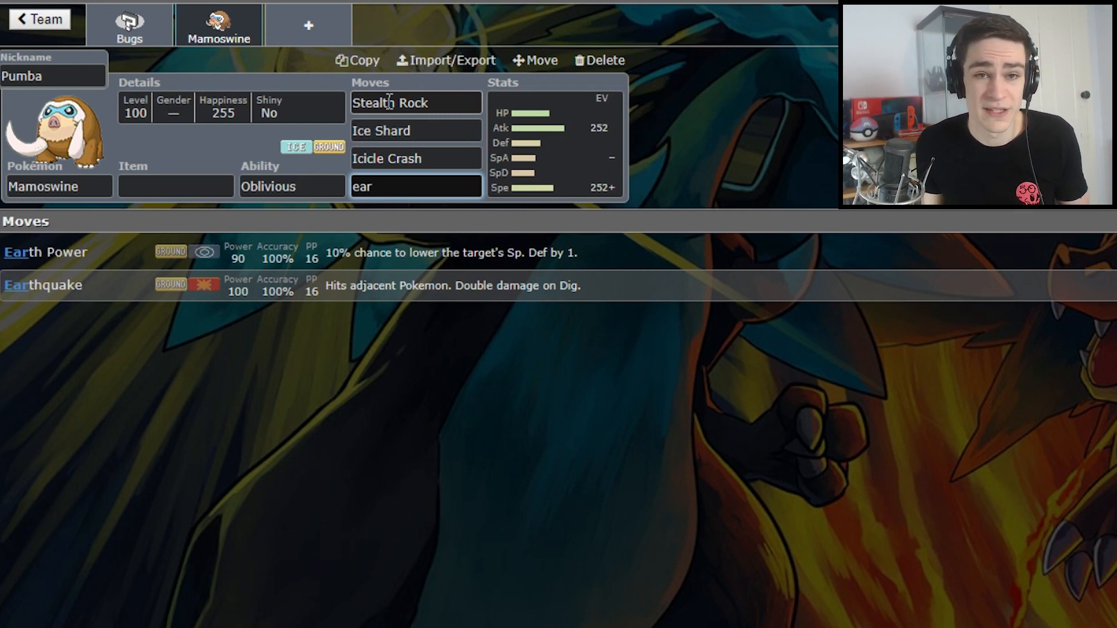
Give Mamoswine a Focus Sash and add a new empty team slot
text(sash)
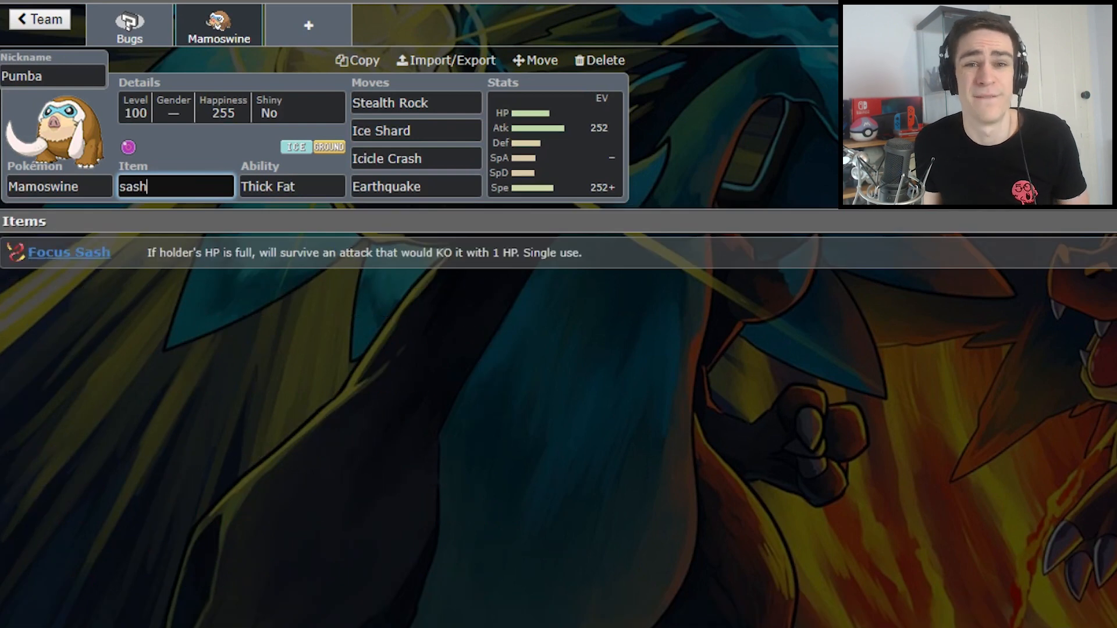
click(291, 186)
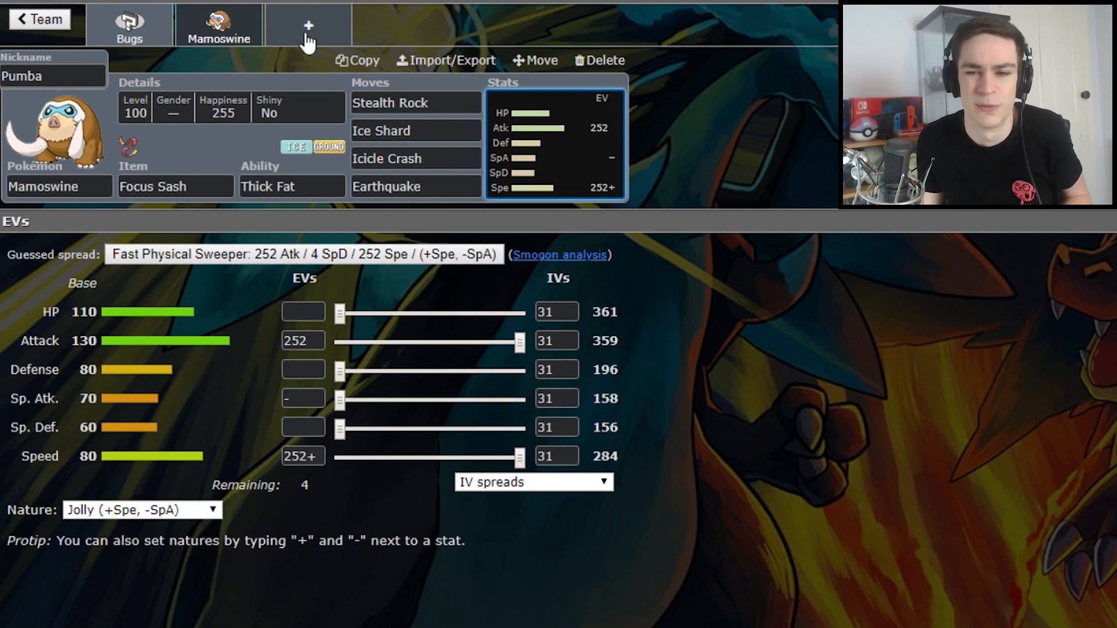
click(307, 24)
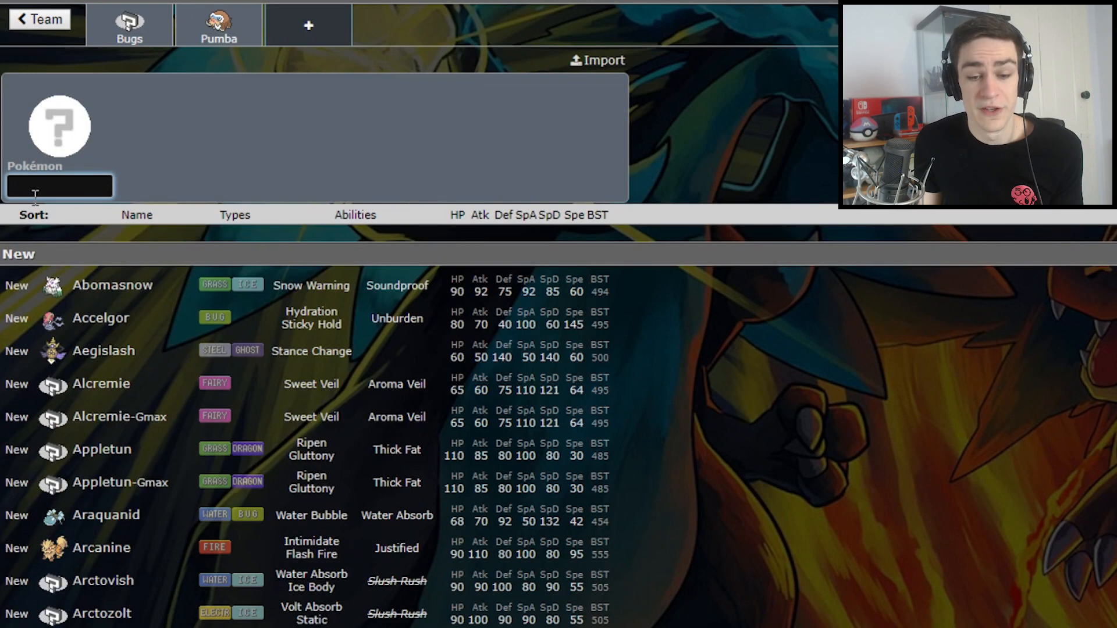
Add Toxtricity-Gmax as the third Pokémon, nicknamed Eilodon
text(tox)
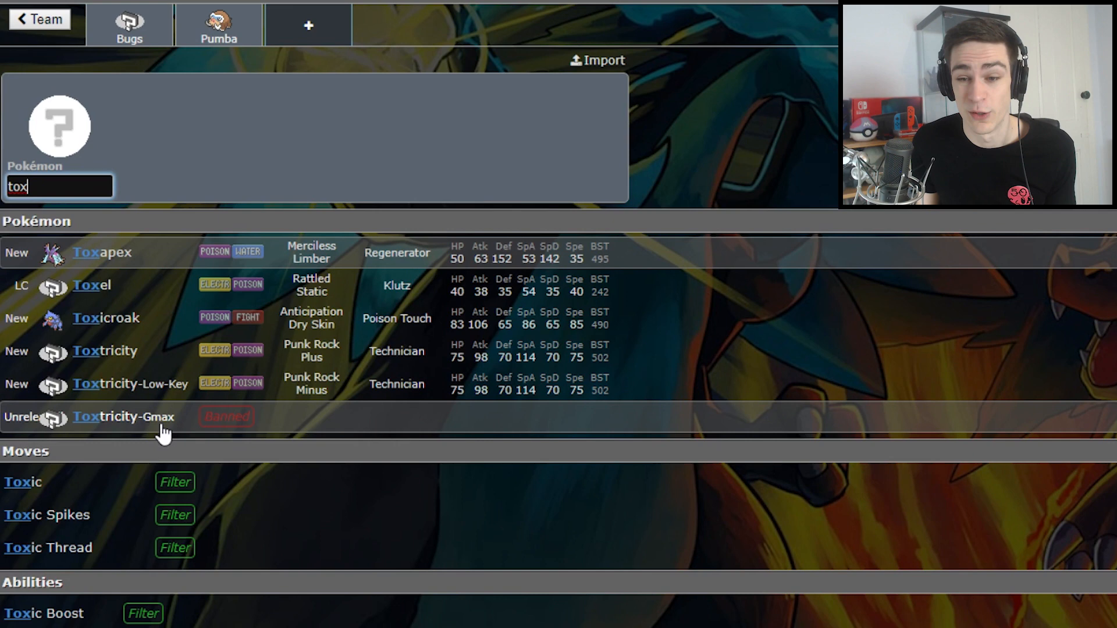
click(123, 416)
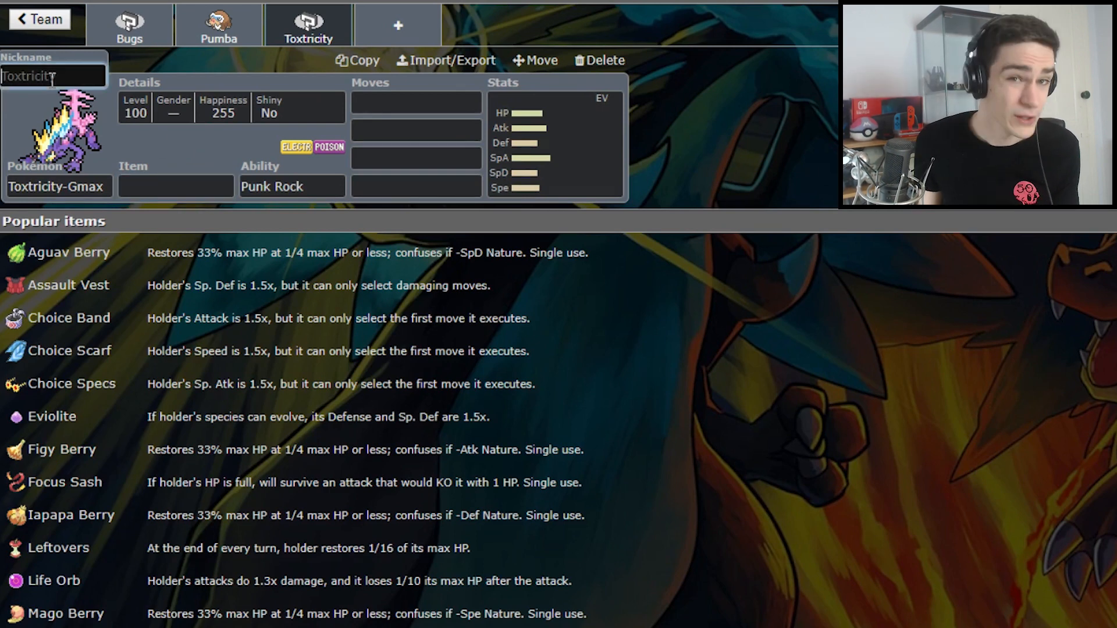
text(E)
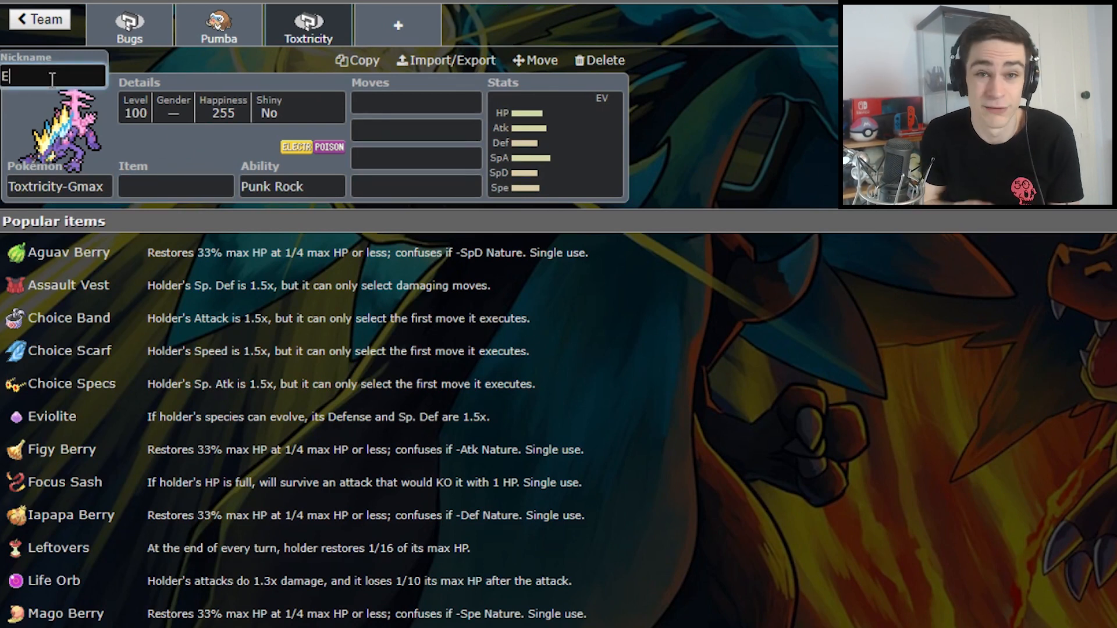
text(ilodo)
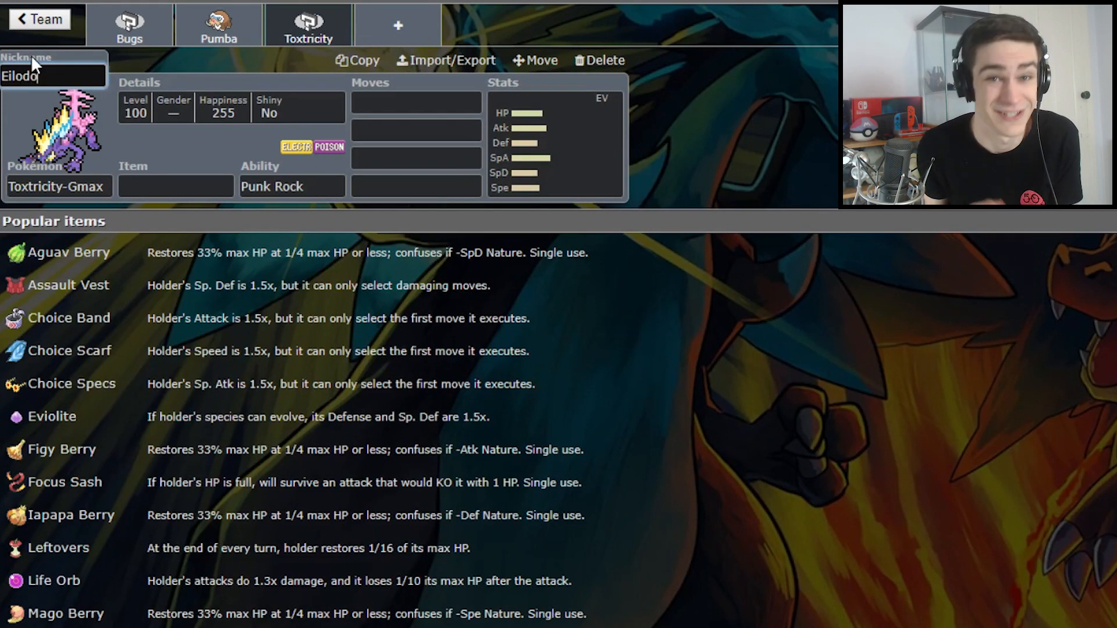
Give Eilodon a Choice Scarf as its held item
text(s)
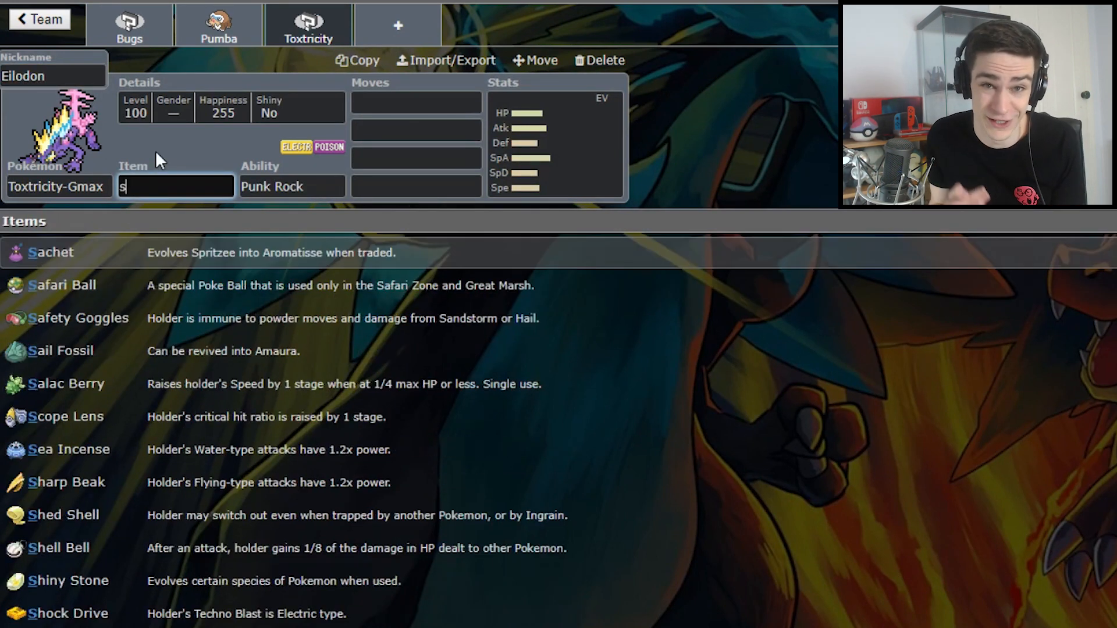
text(carf)
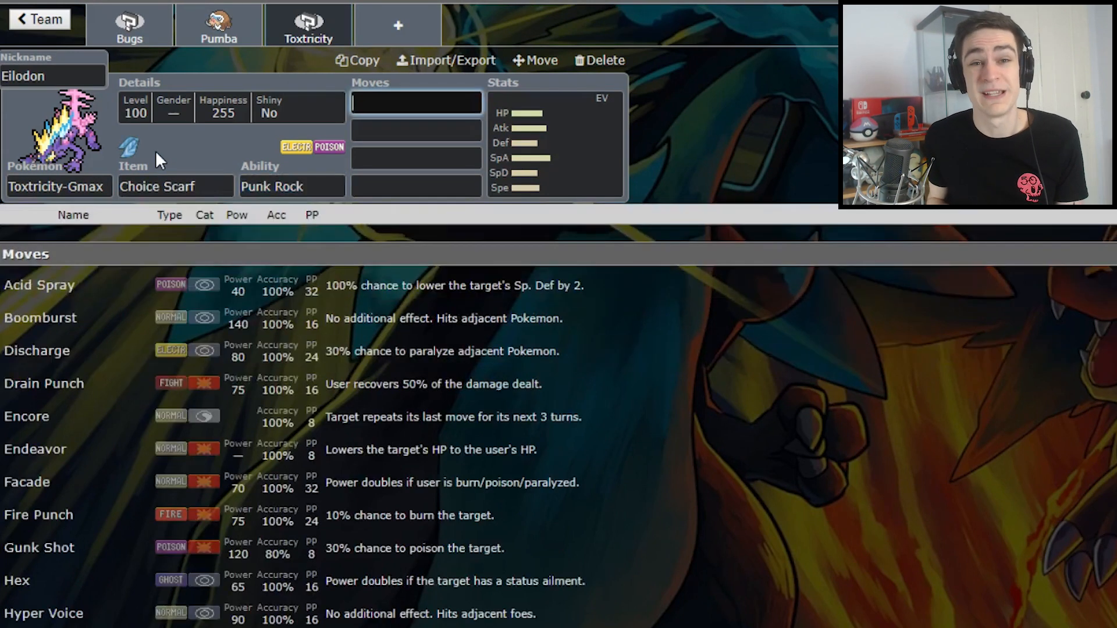
click(556, 138)
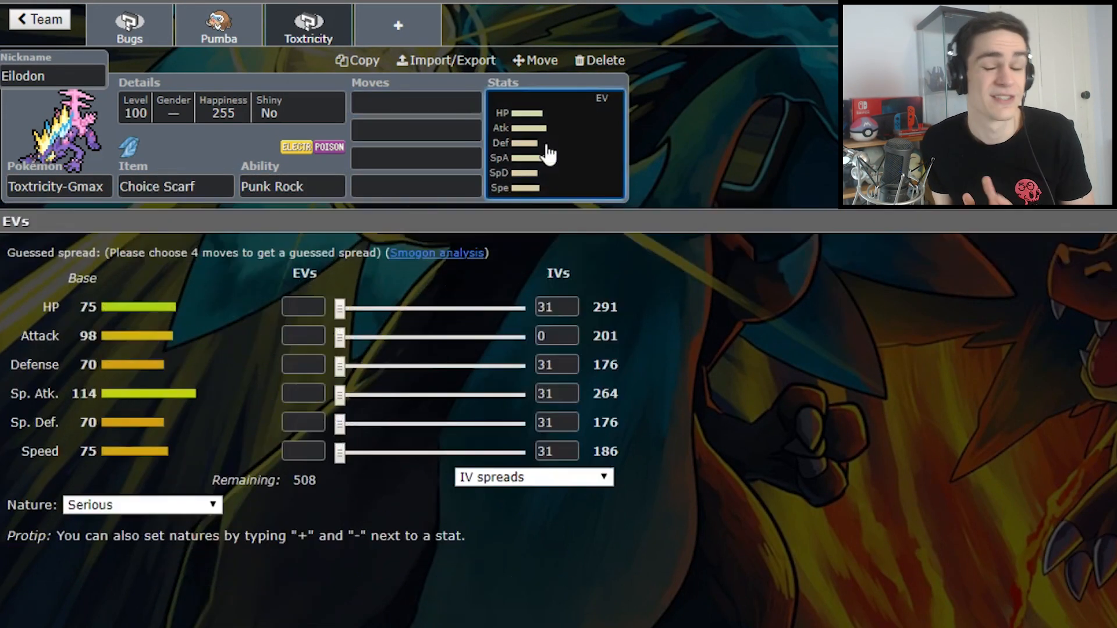
mouse_move(691, 14)
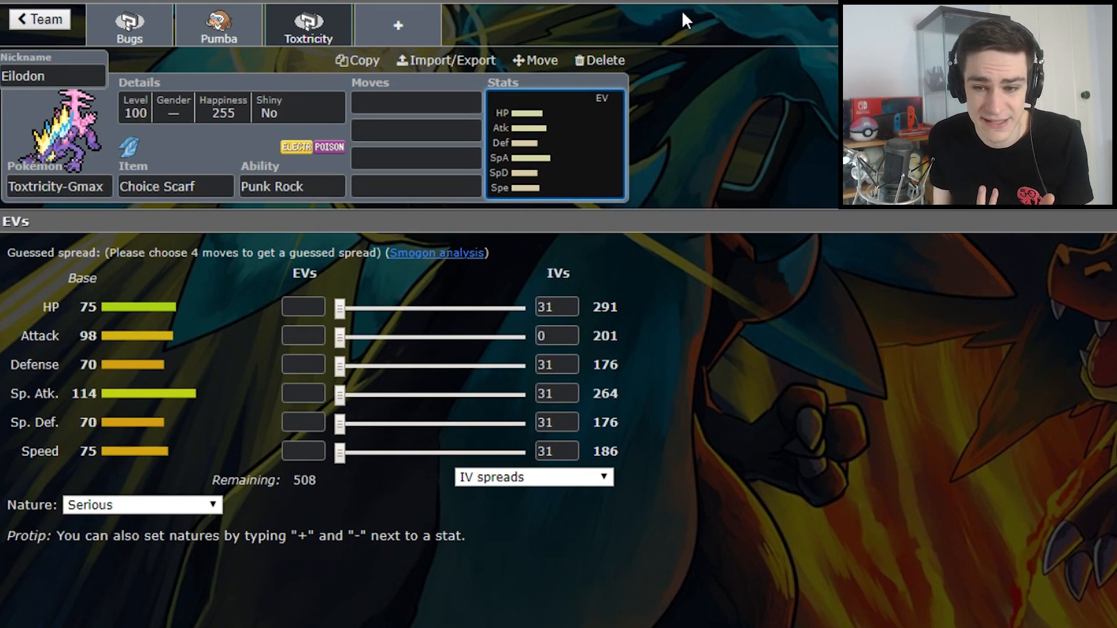
mouse_move(611, 50)
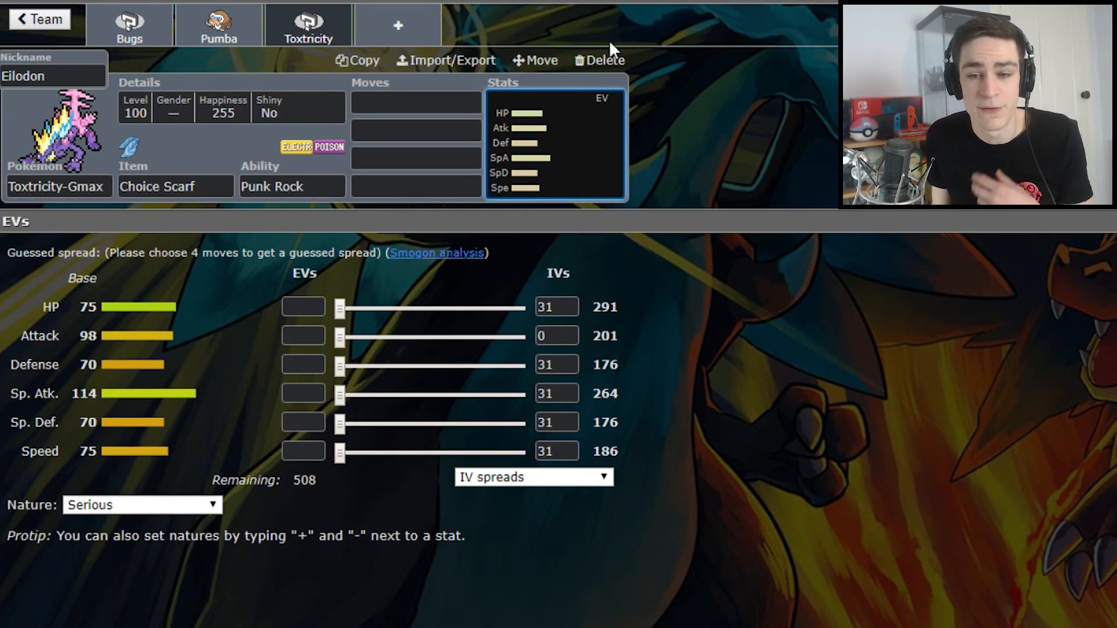
Set Eilodon to 252 Sp. Atk, 252 Speed, 4 Sp. Def, Modest nature, and pick Boomburst
drag(340, 452, 513, 451)
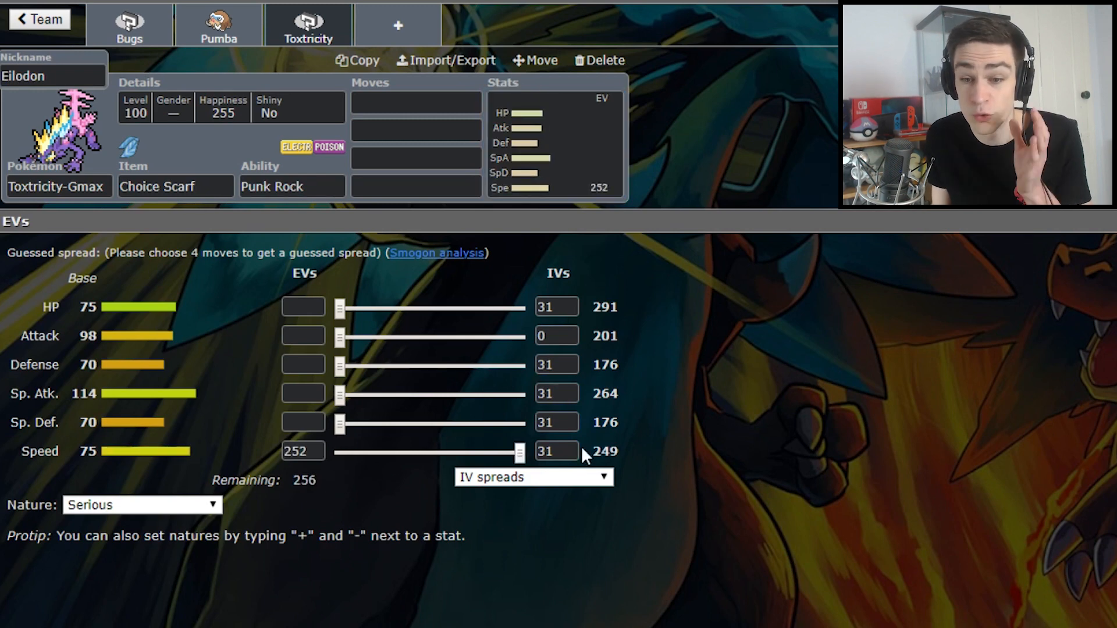
drag(338, 393, 516, 394)
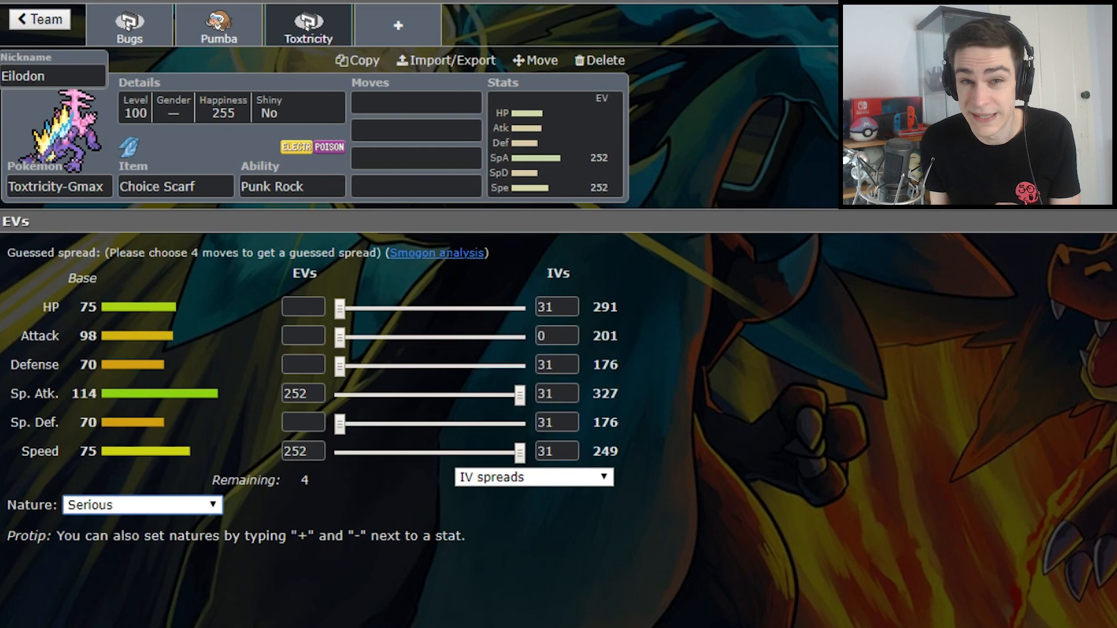
click(141, 504)
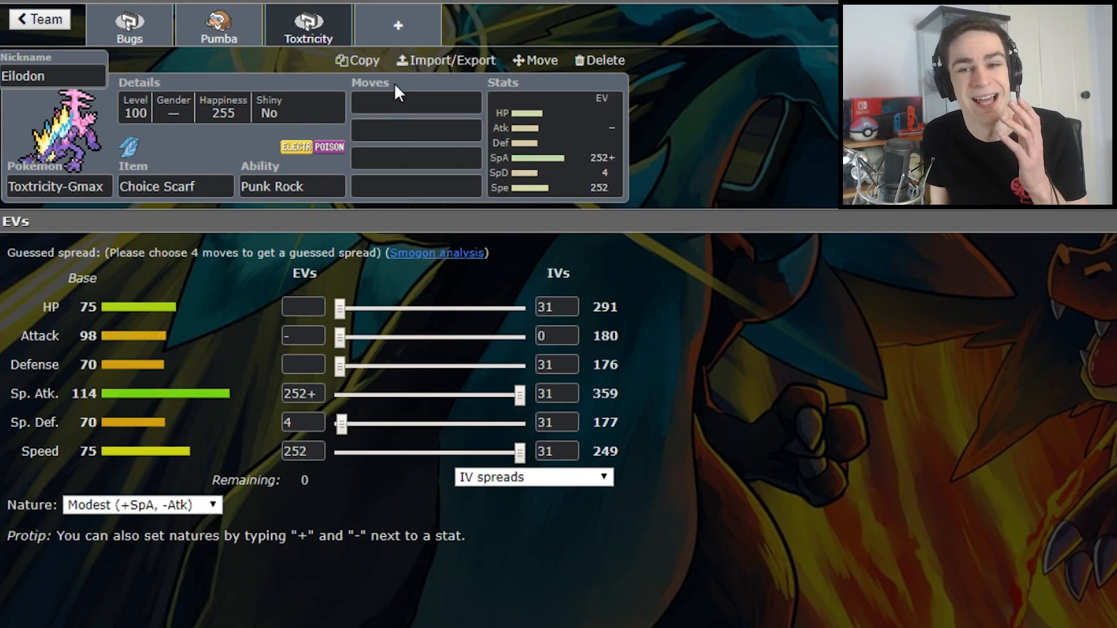
click(415, 104)
text(Boomburst)
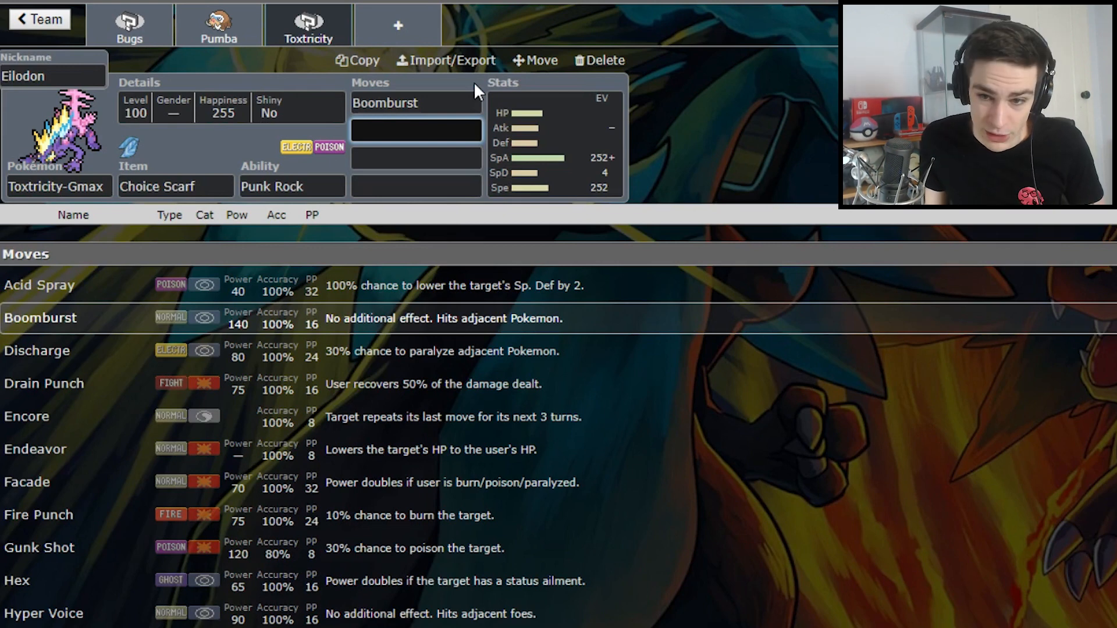
Add Overdrive, Volt Switch and Sludge Wave as Eilodon's remaining moves
text(ov)
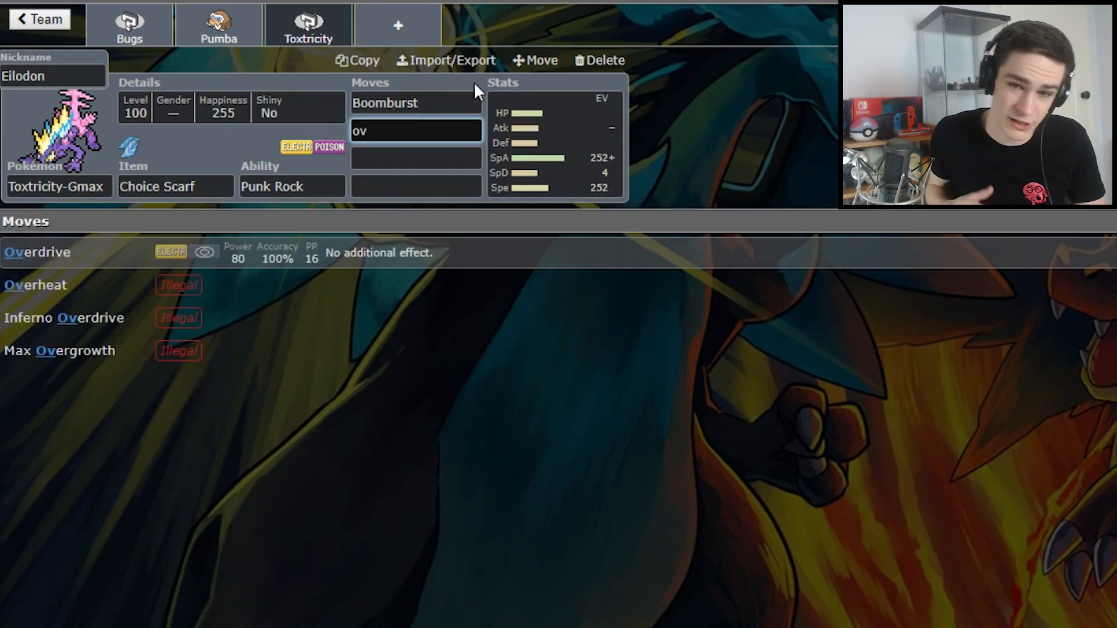
click(40, 253)
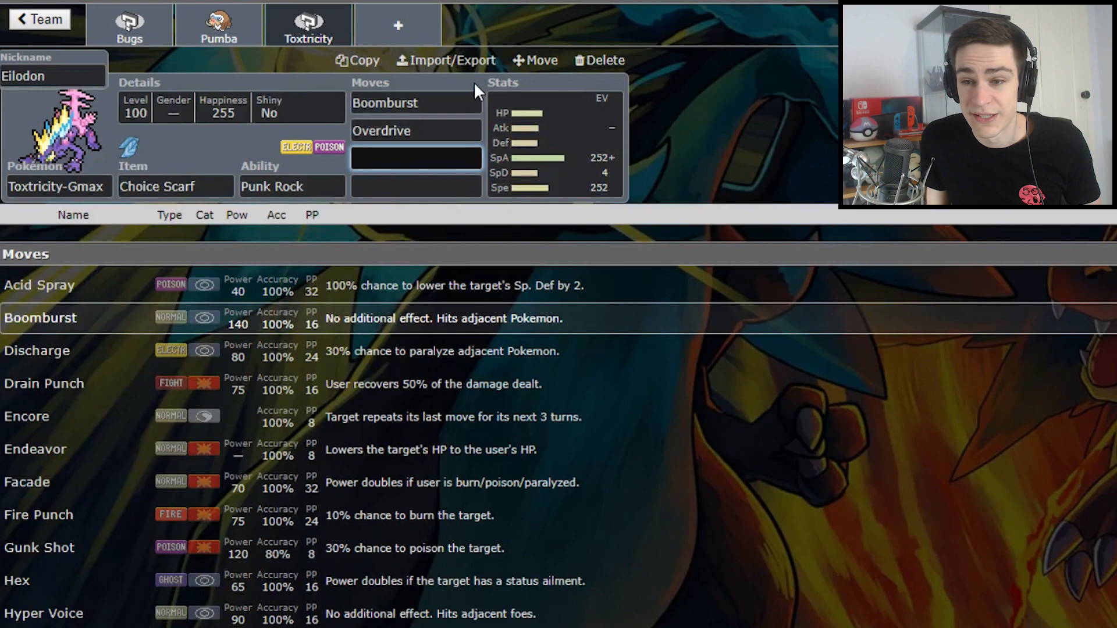
text(Volt Switch)
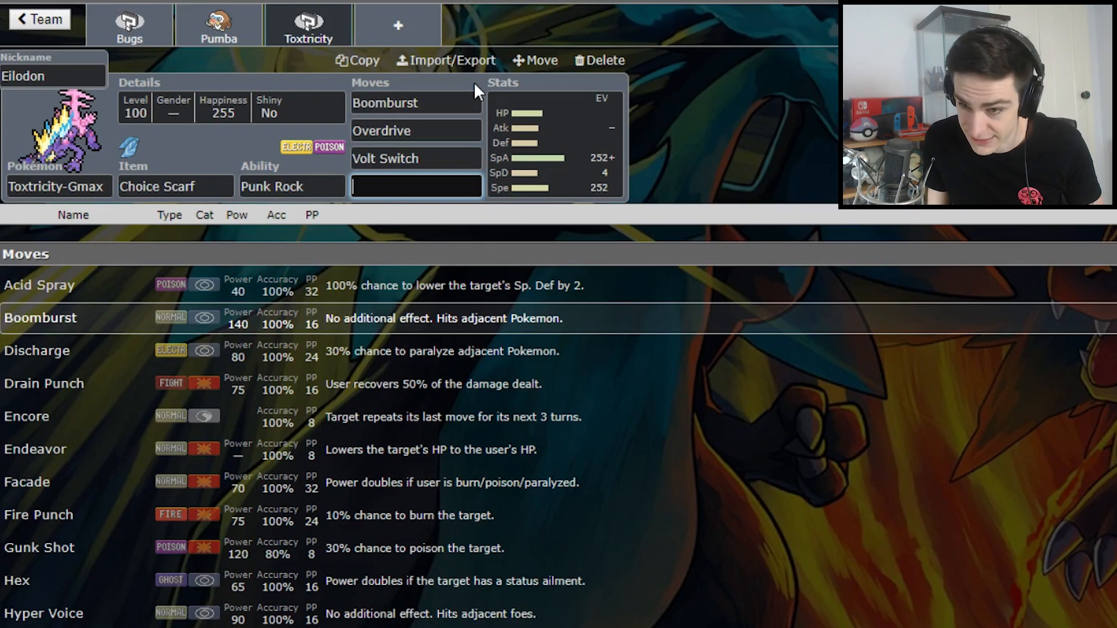
text(sl)
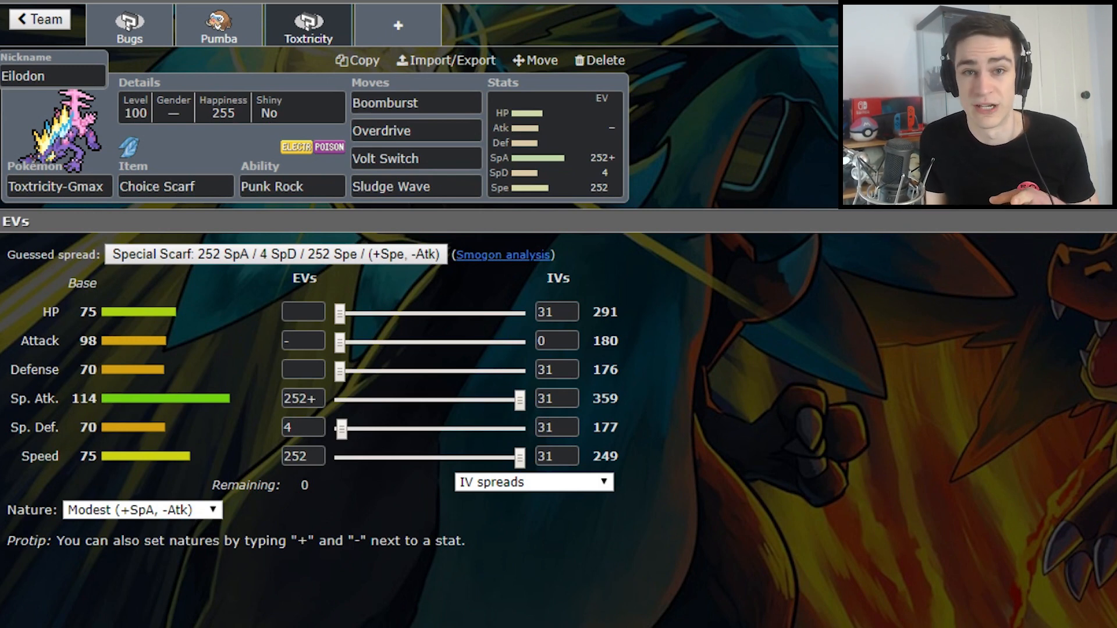
Start the Rotom-Wash slot with Leftovers and Volt Switch as its first move
click(398, 24)
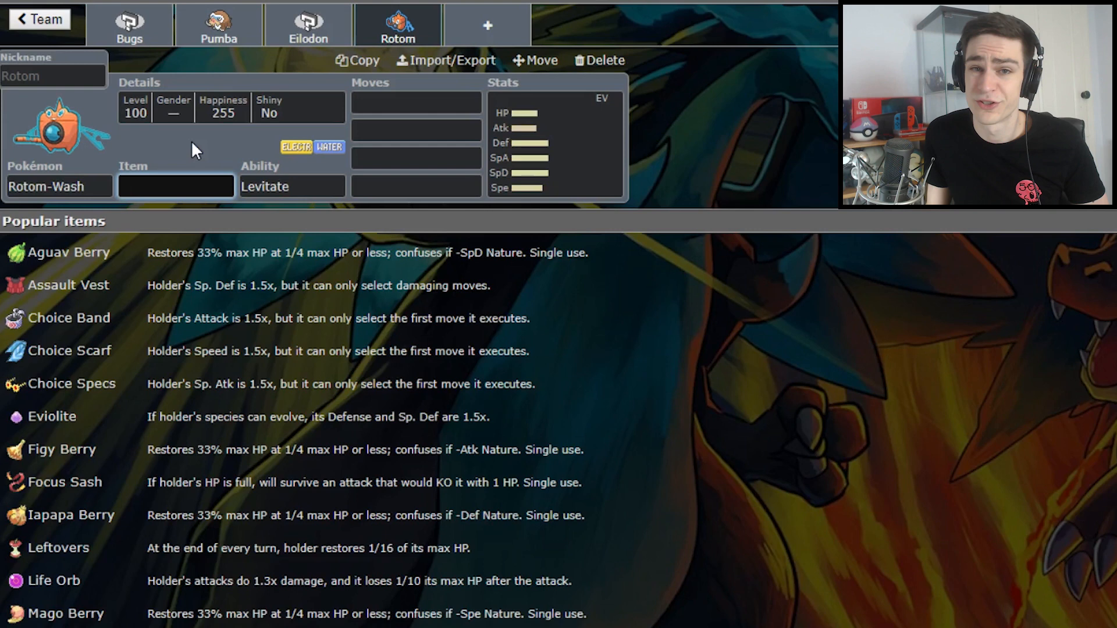
text(left)
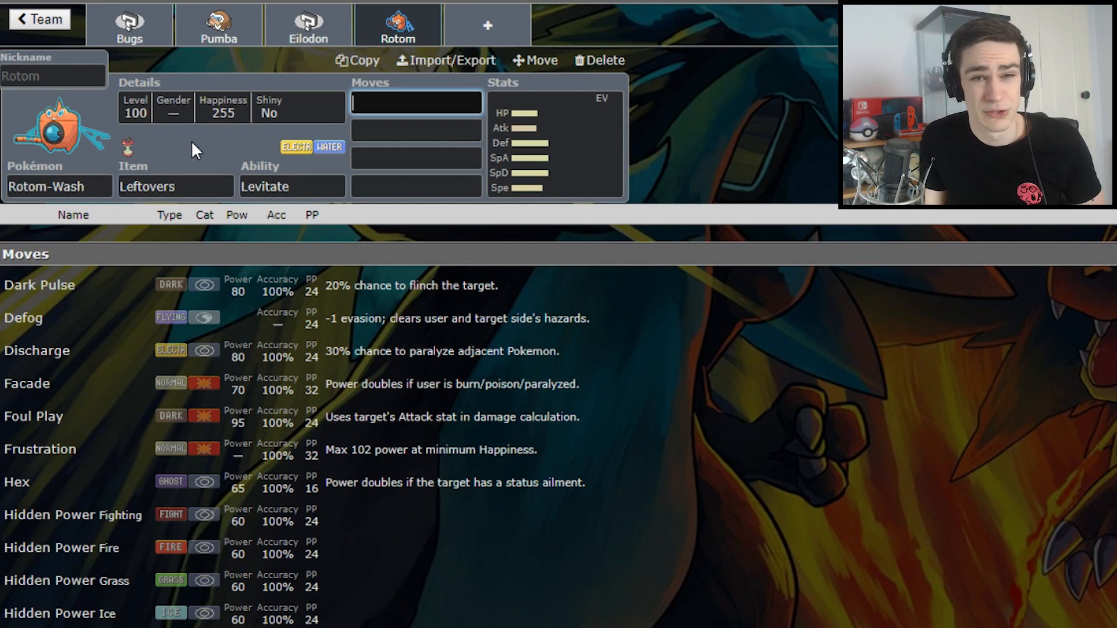
text(Volt Switch)
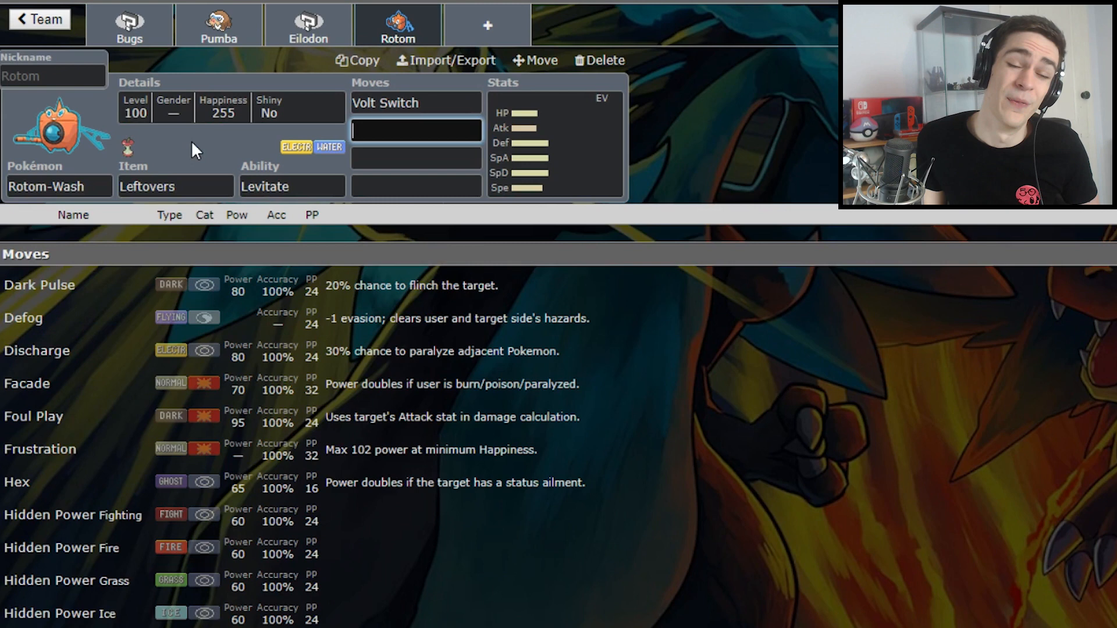
Add Pain Split as Rotom-Wash's third move after Hydro Pump
text(pasi)
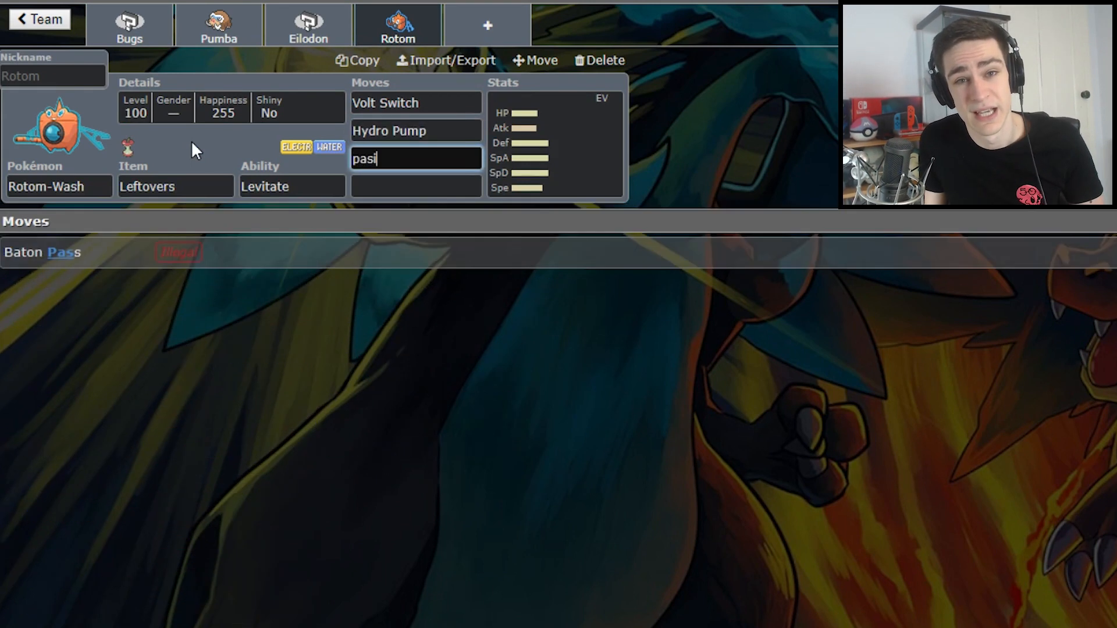
key(Backspace)
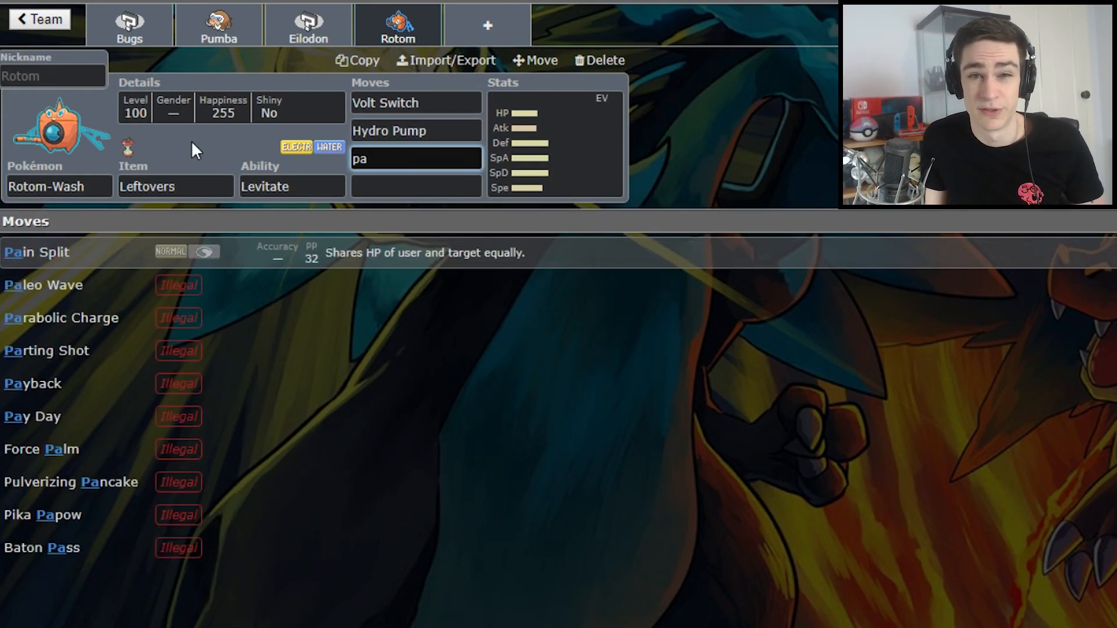
click(36, 252)
text(Defog)
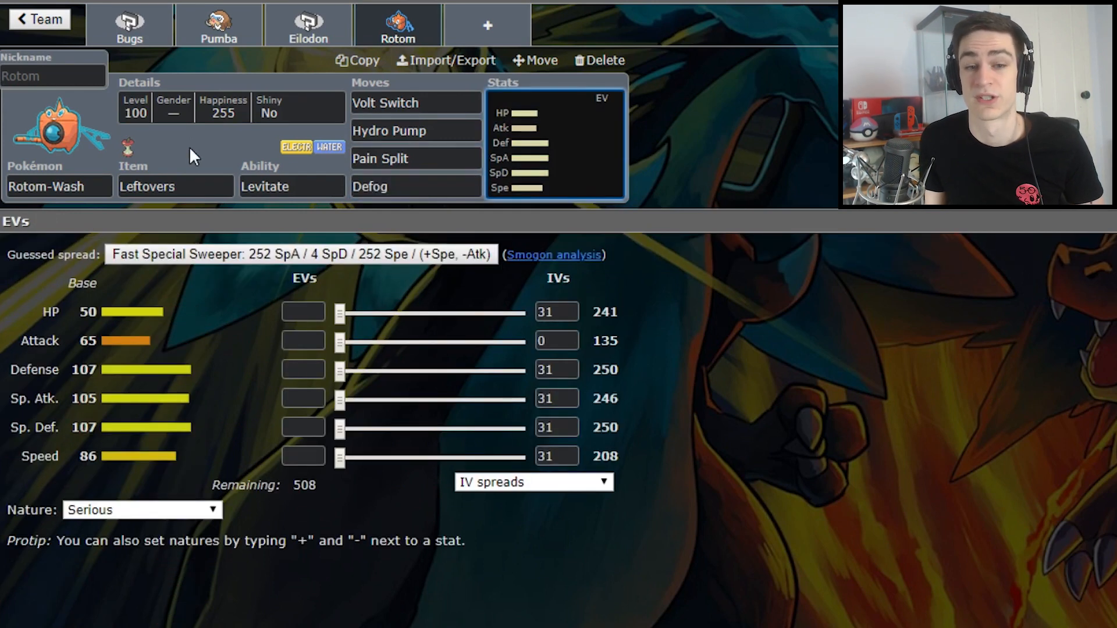
Enter 248 HP / 252+ SpD EVs and nickname Rotom-Wash 'Most Haunted'
click(303, 312)
text(248)
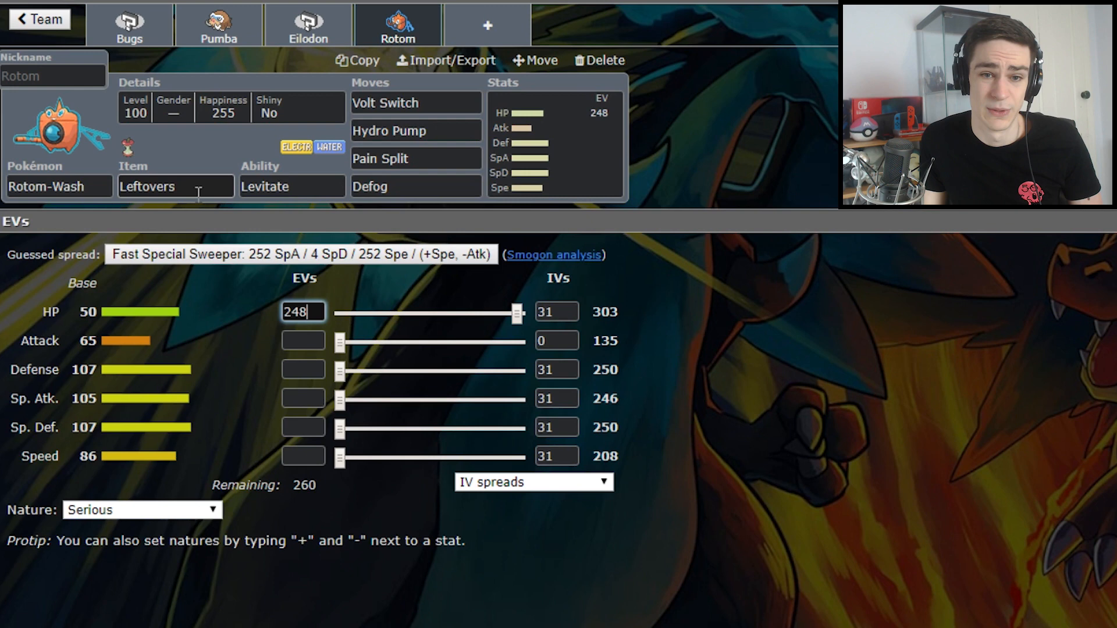
text(252+)
click(302, 340)
text(-)
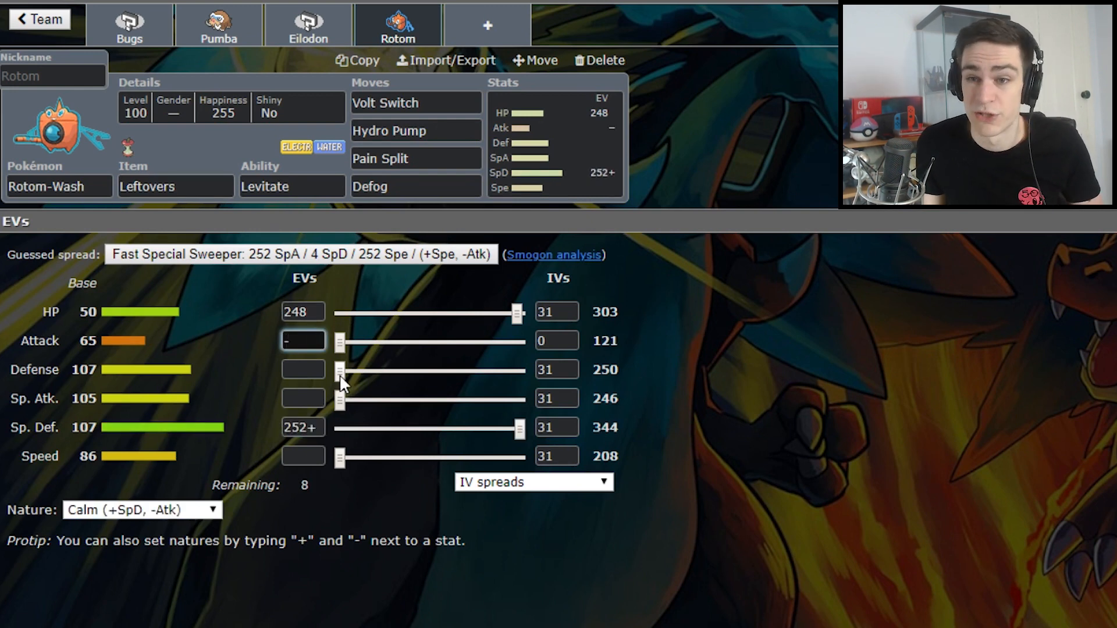
text(M)
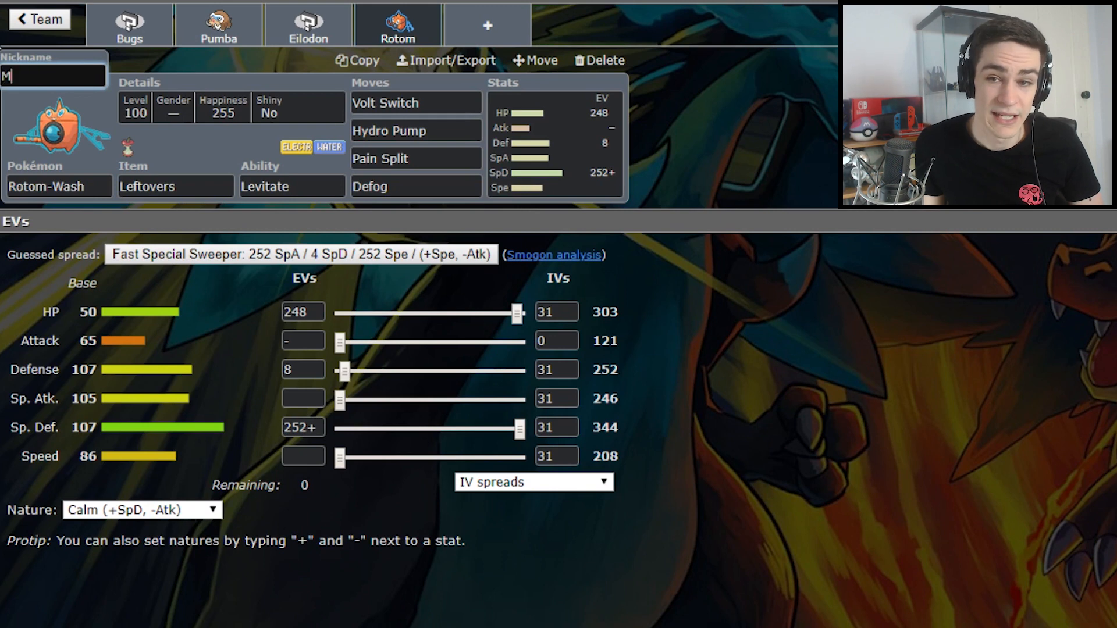
text(ost Haunted)
text(corv)
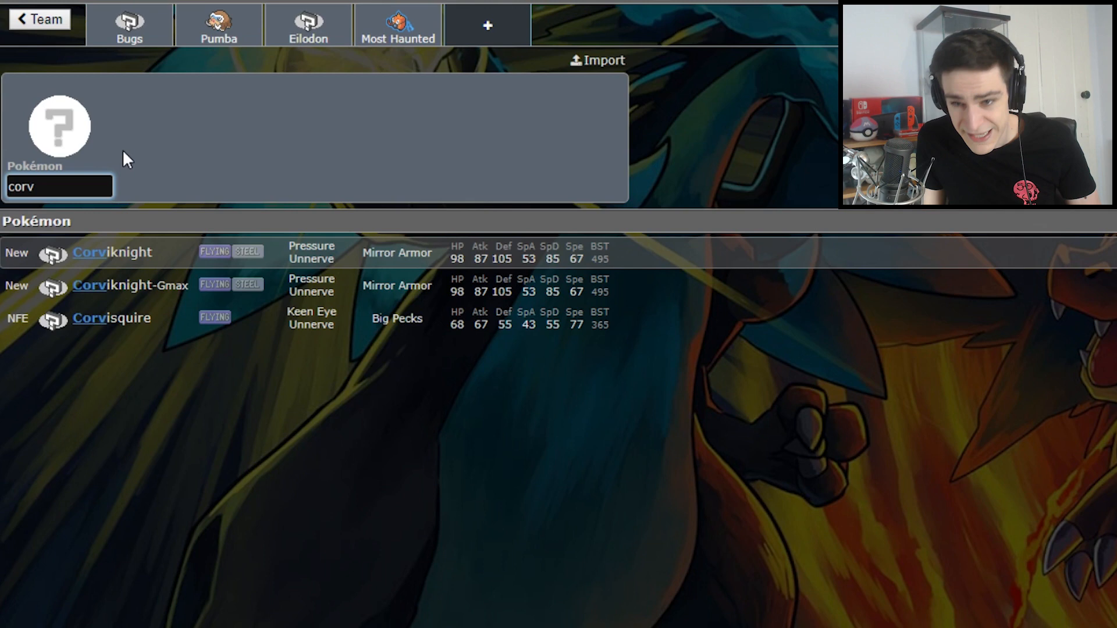
Add Corviknight as the fifth member nicknamed 'Birb' with Leftovers and Pressure
click(112, 253)
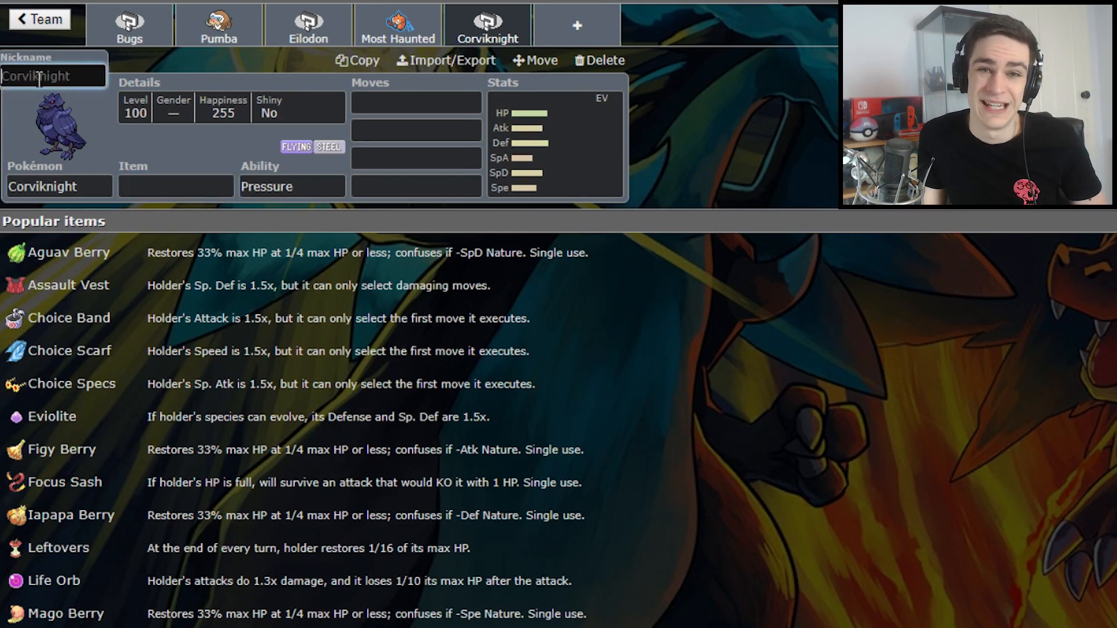
text(Birb)
click(176, 186)
text(Leftovers)
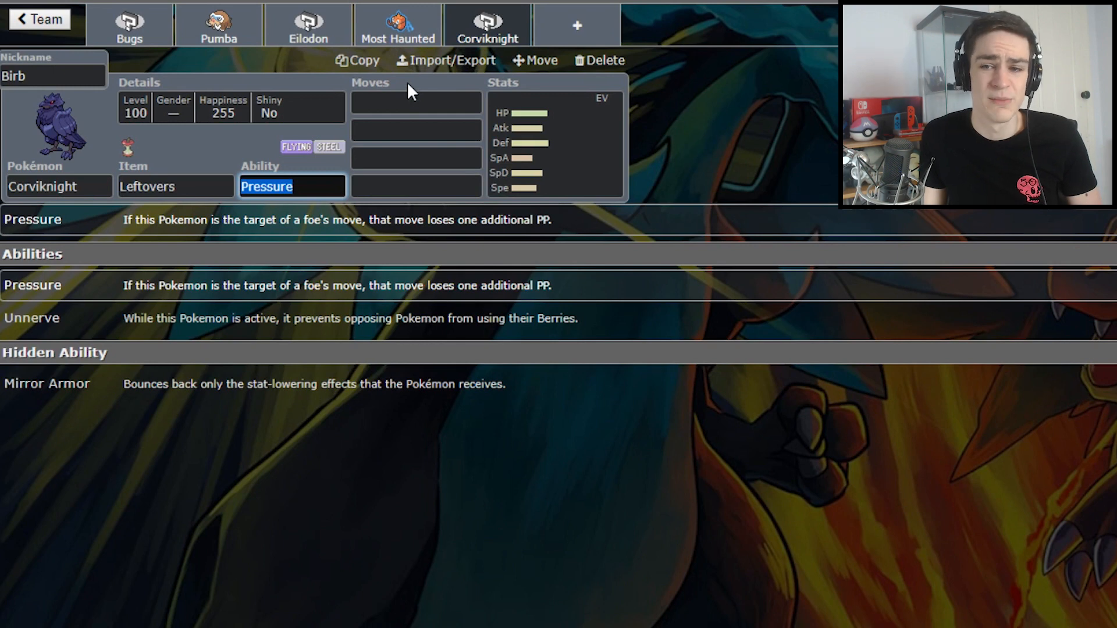
Fill Corviknight's moves with Roost, Taunt, U-turn and Brave Bird
click(415, 102)
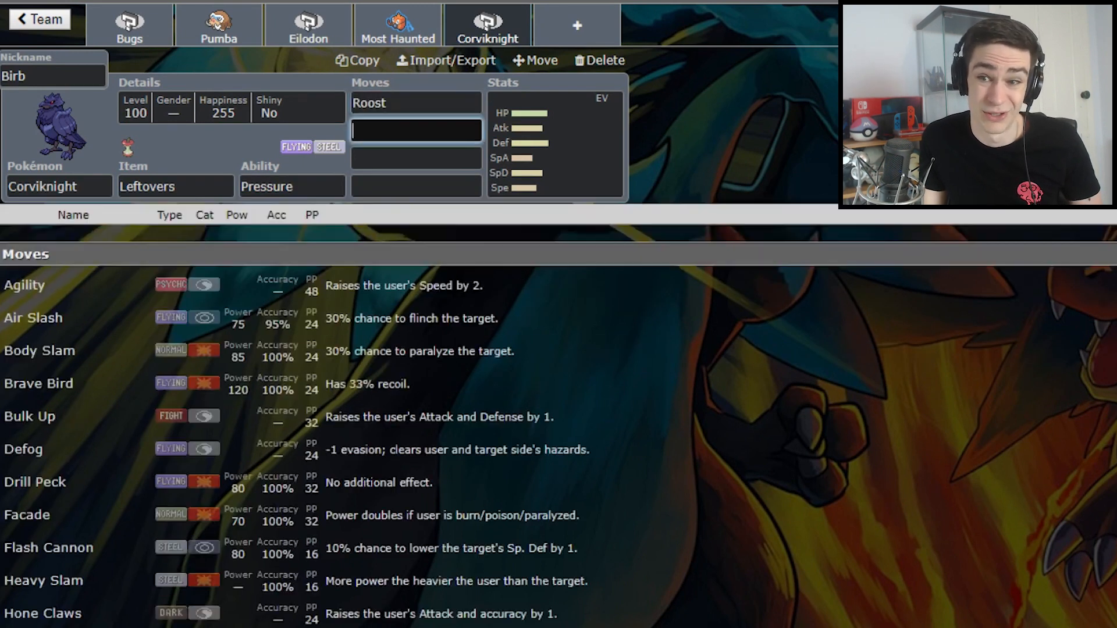
text(Taunt)
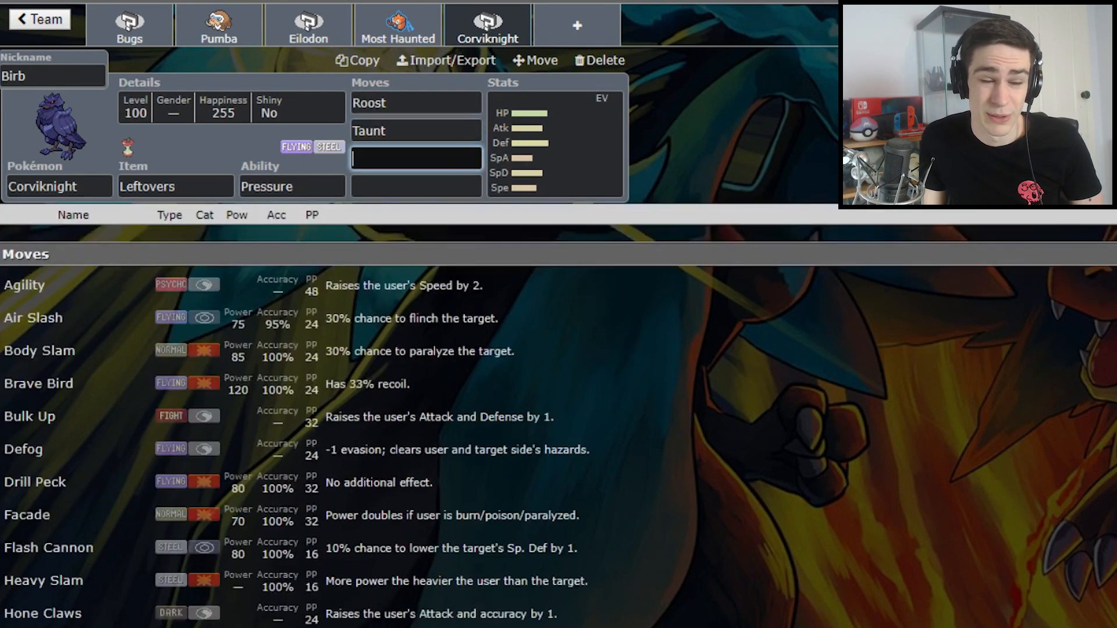
text(urn)
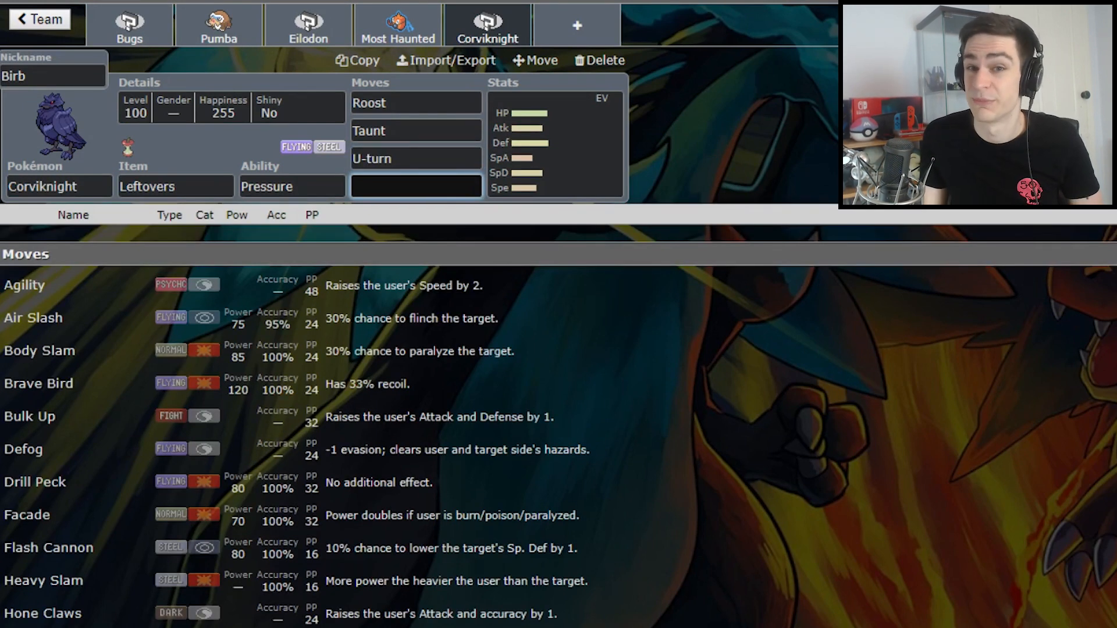
text(b)
text(2)
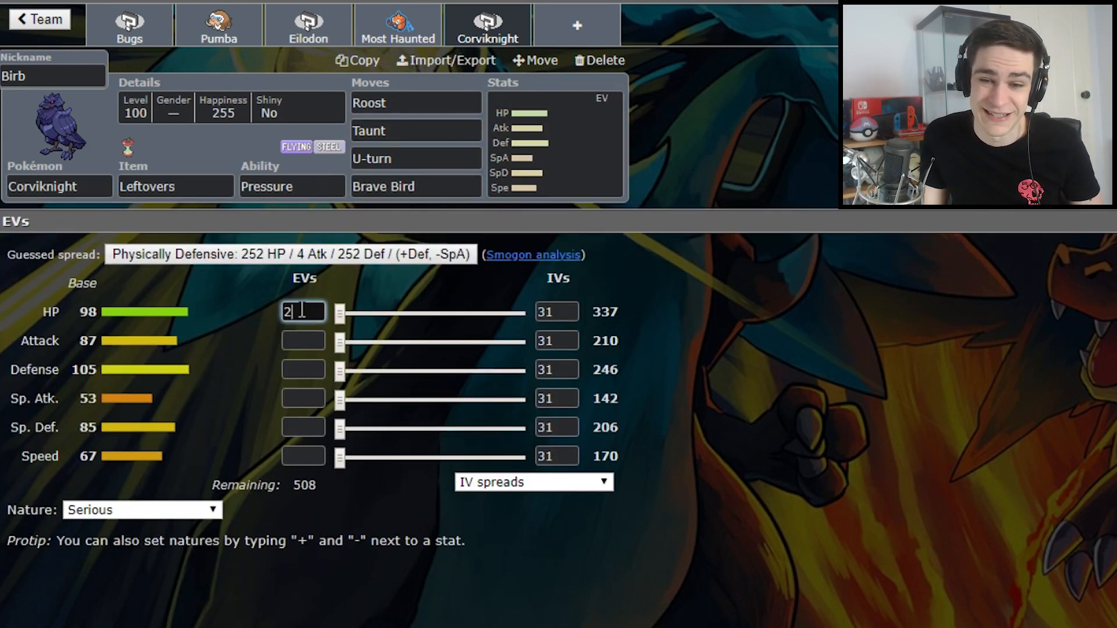
Give Birb 248 HP / 252+ Def / 8 SpD Impish EVs and start the sixth slot
text(48)
click(303, 369)
text(252+)
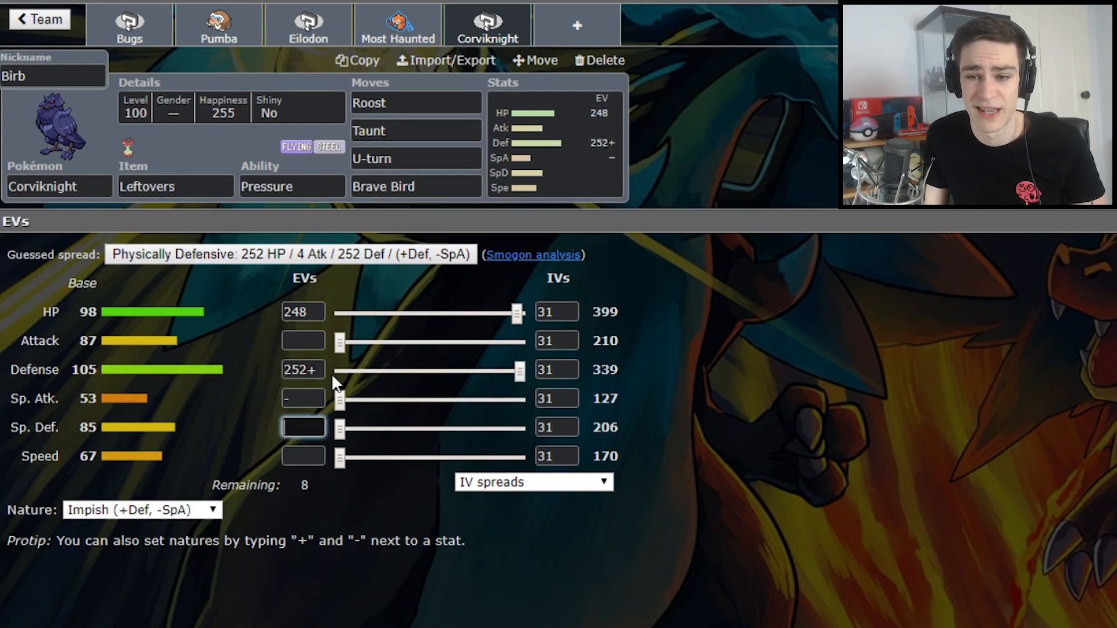
text(8)
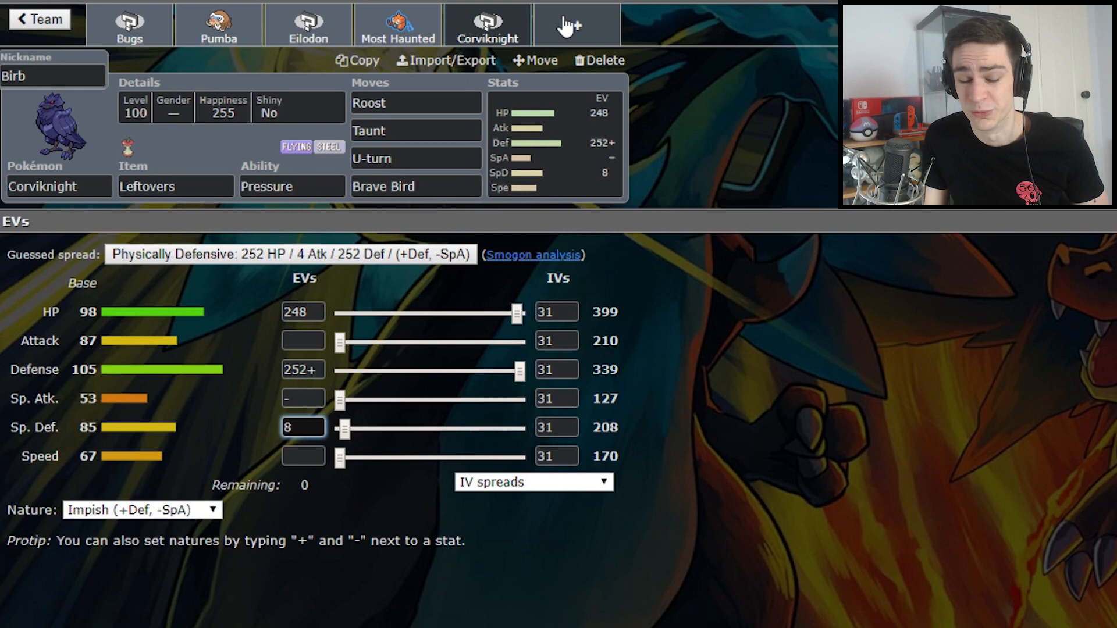
click(576, 23)
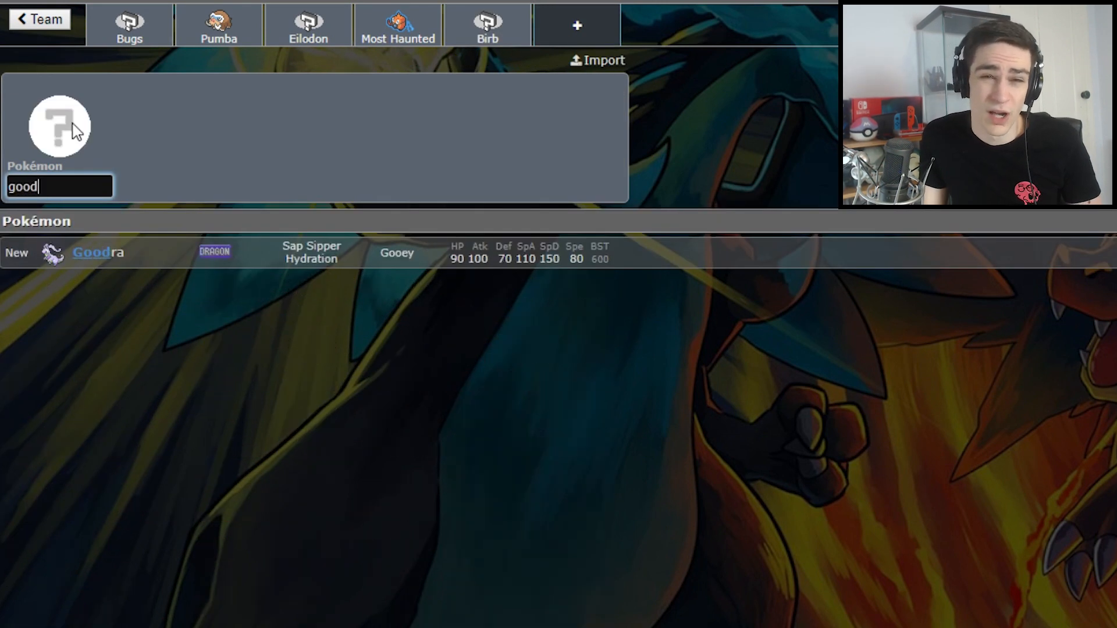
Add Goodra nicknamed 'Flubber' with Sap Sipper and Thunderbolt as its first move
click(99, 252)
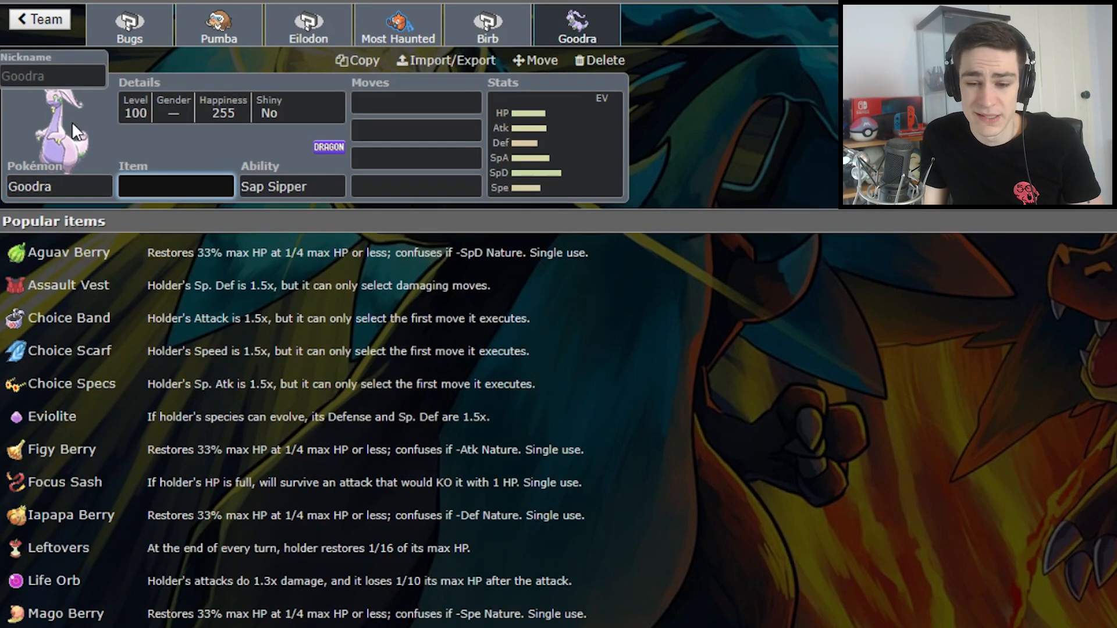
text(~F)
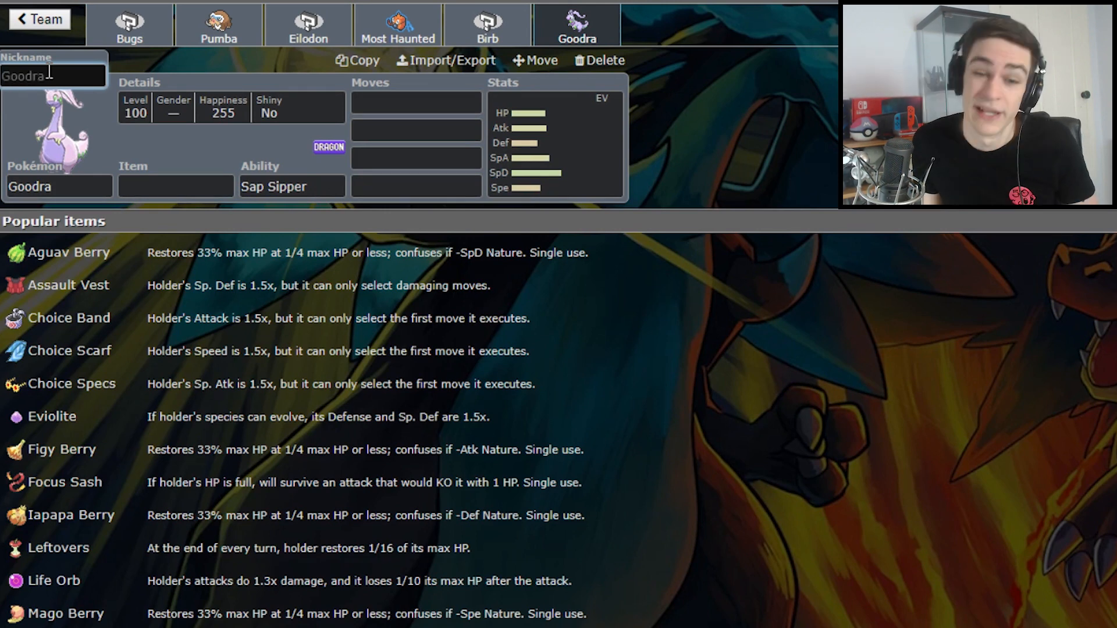
text(Flubber)
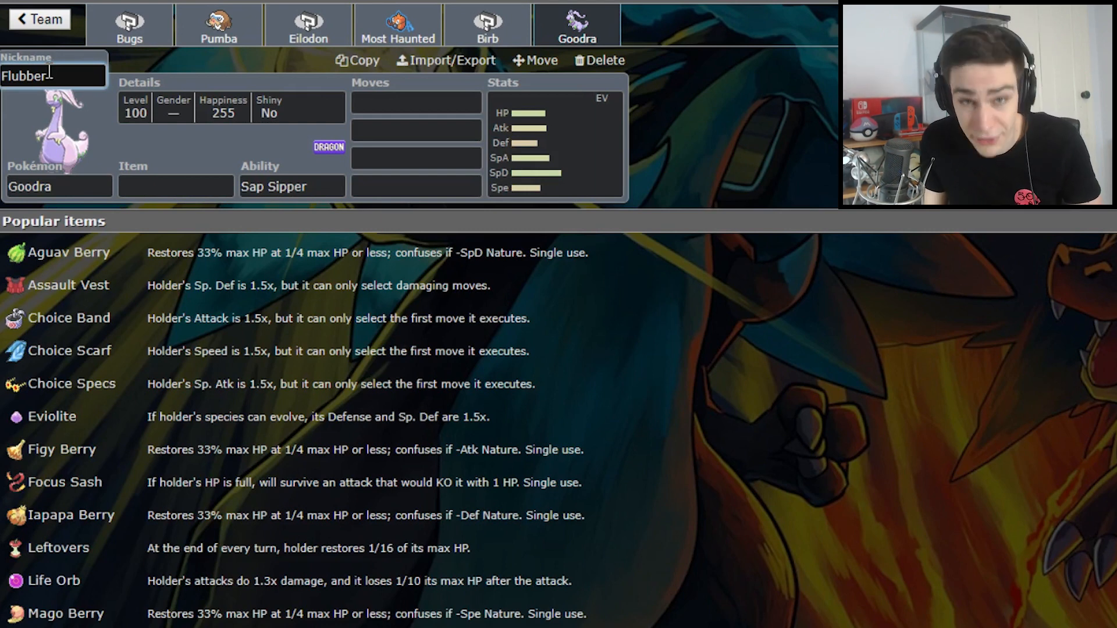
text(thunderbolt)
click(417, 130)
text(Fire Blast)
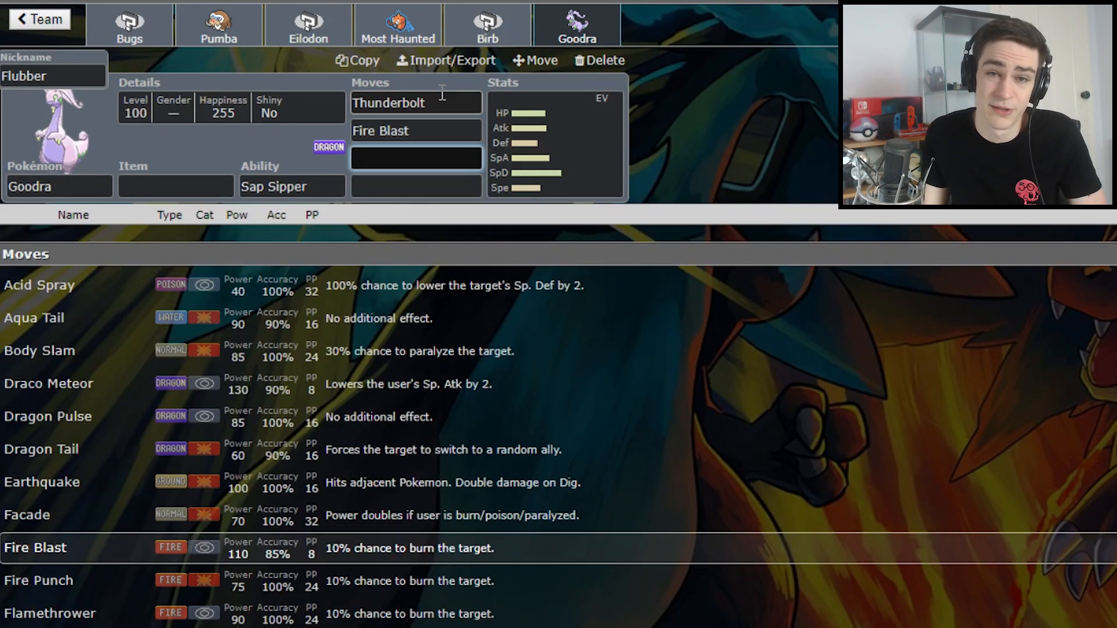
Complete Flubber's moveset with Draco Meteor and Dragon Tail
text(drac)
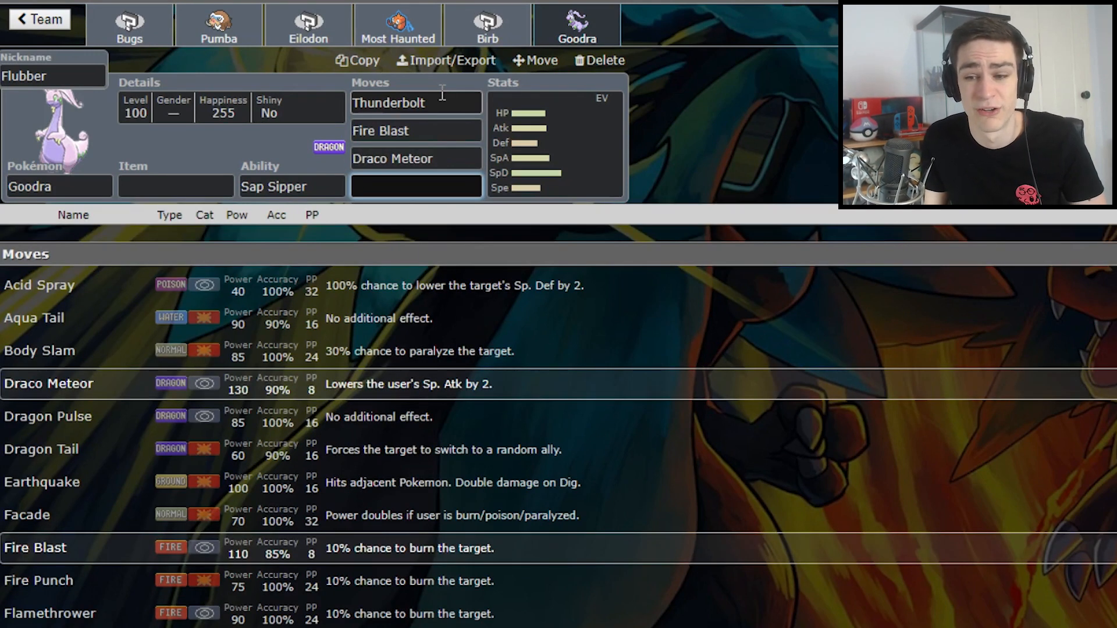
text(dragon Tail)
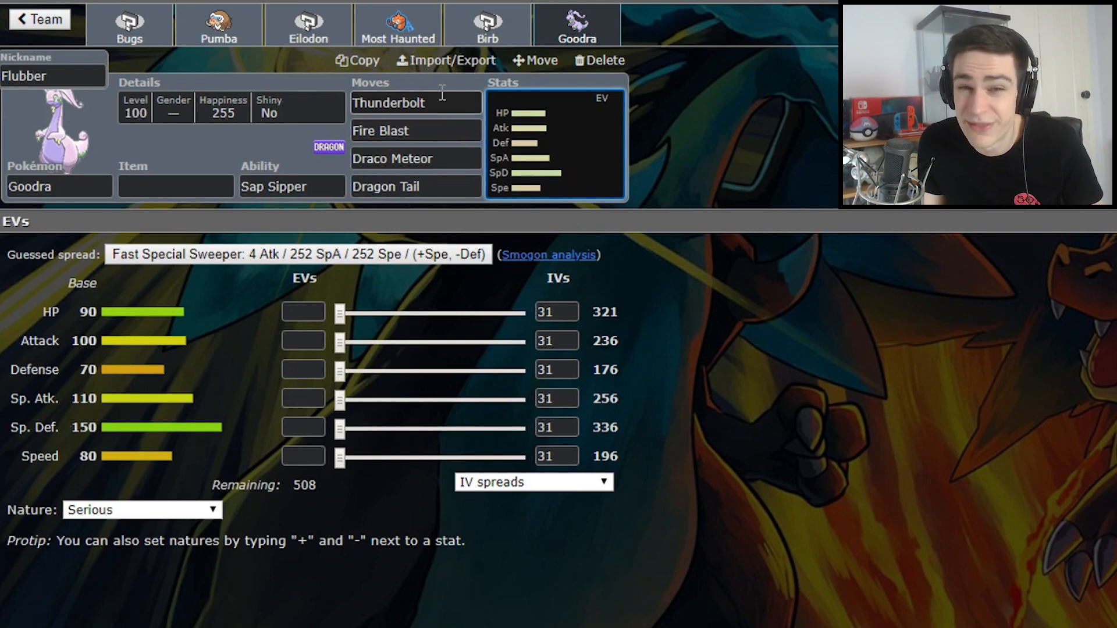
Give Goodra an Assault Vest, 248 HP EVs and a lowered Attack stat
click(175, 186)
text(248)
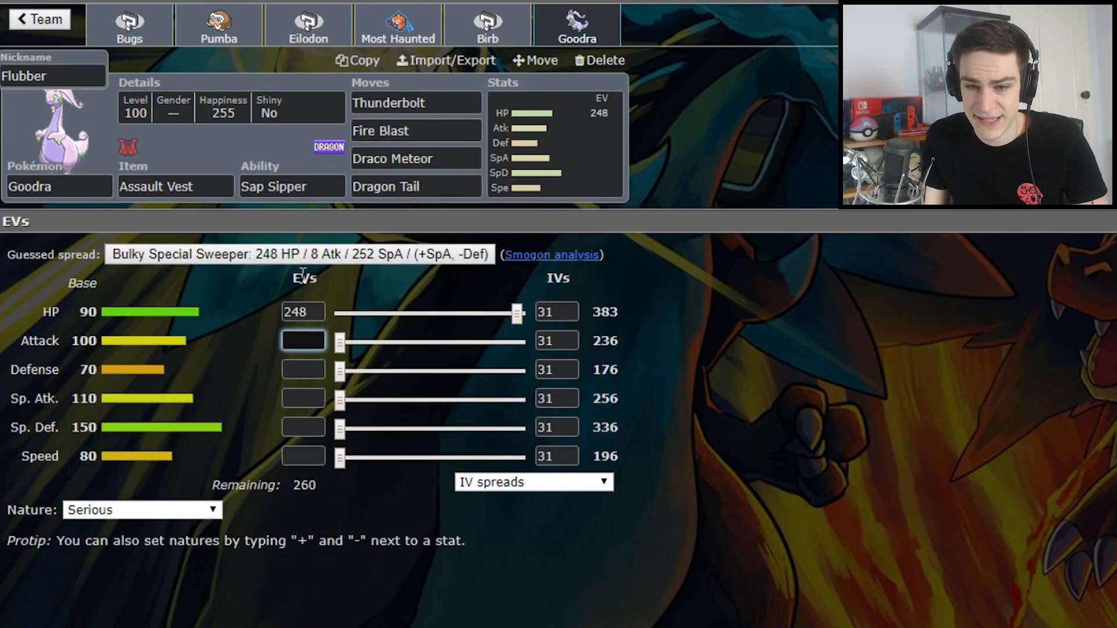
click(303, 398)
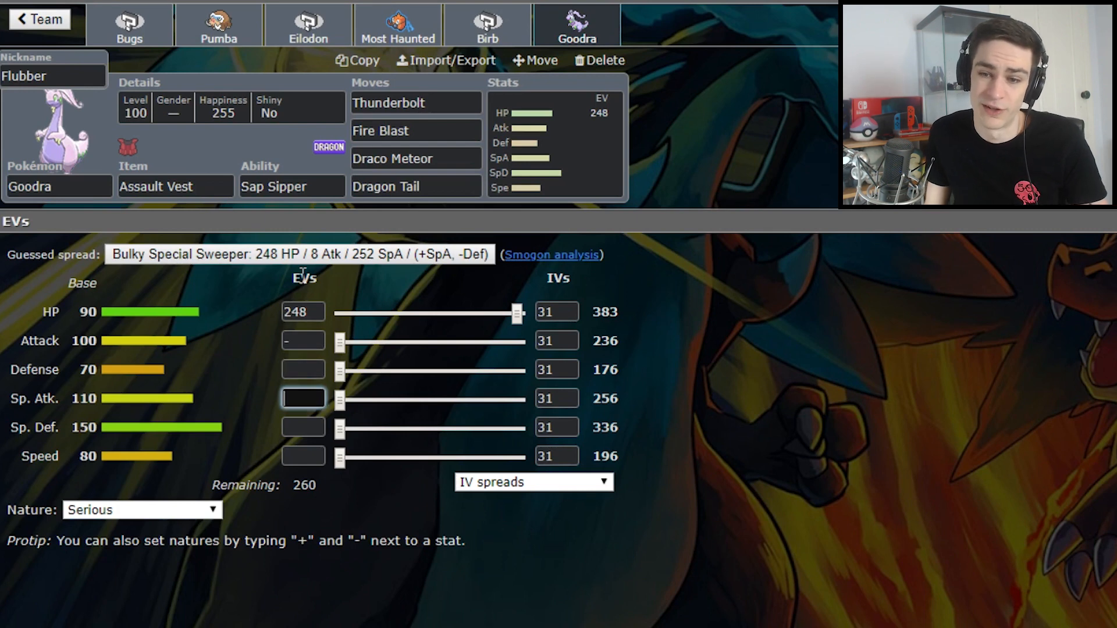